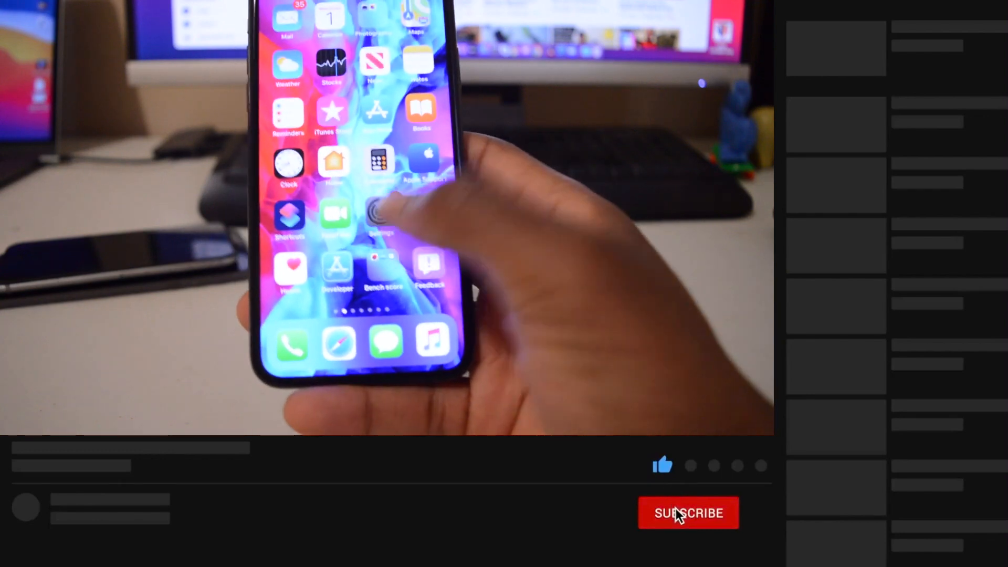
# - Open Settings briefly, then the home-screen folder holding Camera and Photos
pyautogui.click(688, 514)
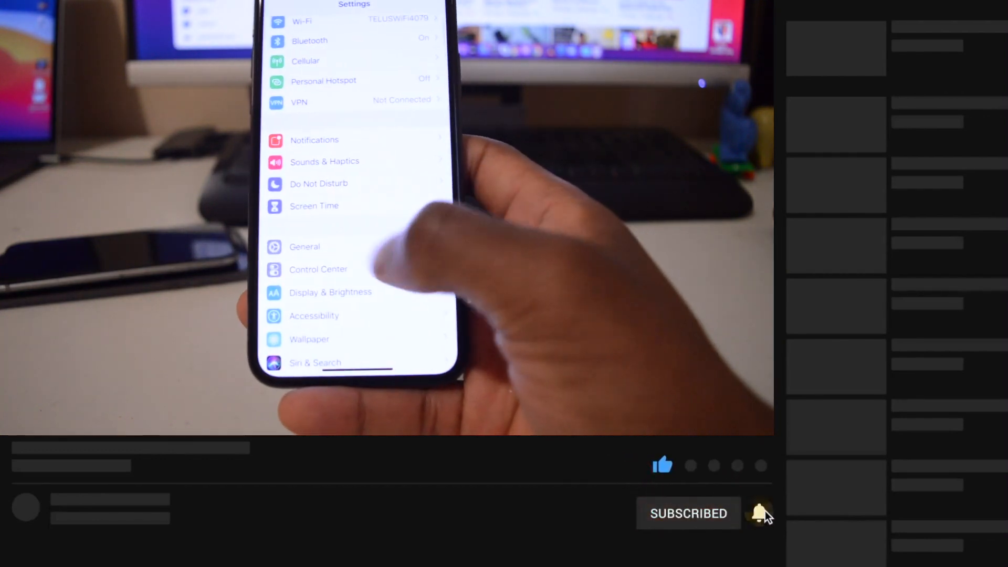
pyautogui.click(305, 246)
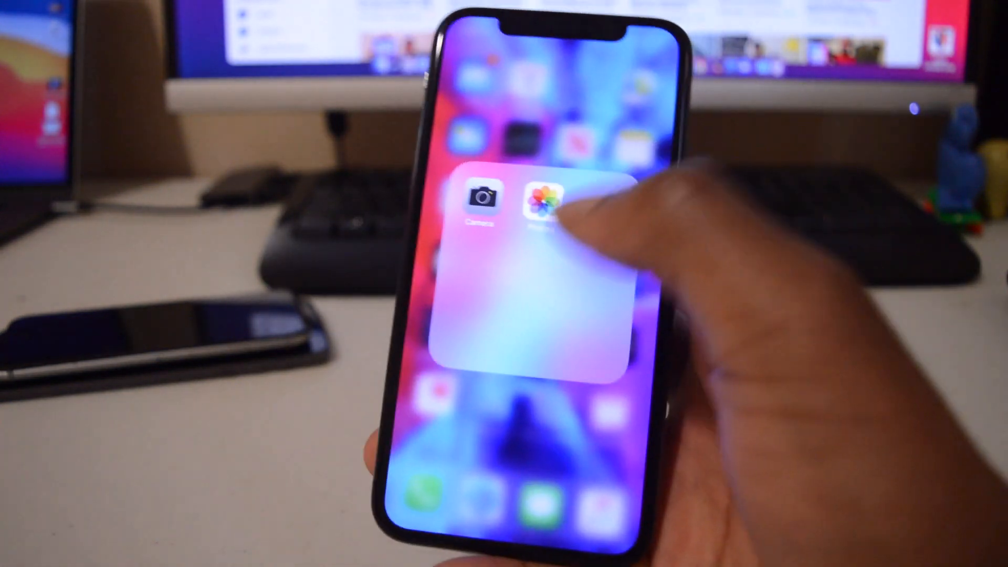
# - Close the folder, launch YouTube's home feed, then reach the About page in Settings
pyautogui.click(484, 200)
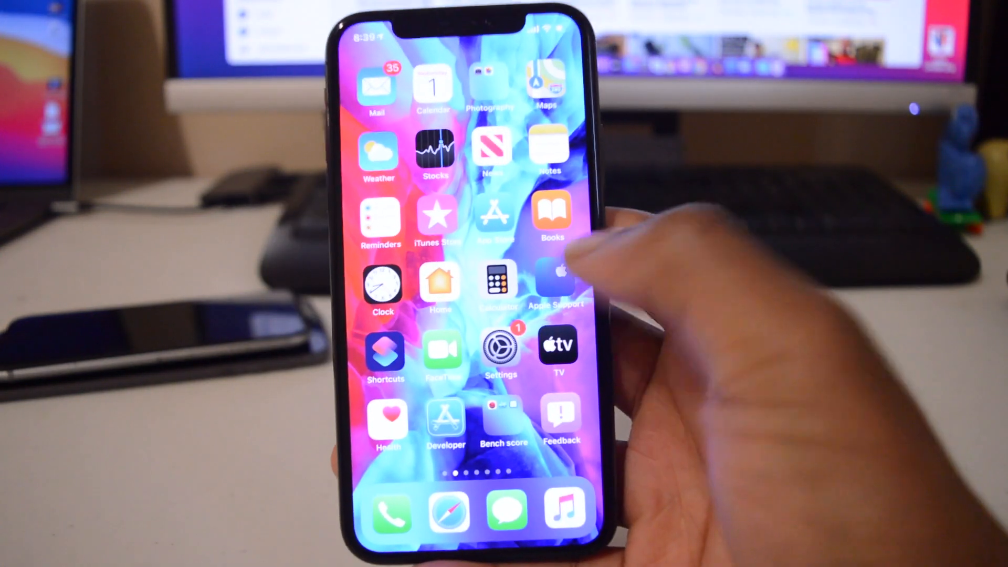
pyautogui.click(559, 276)
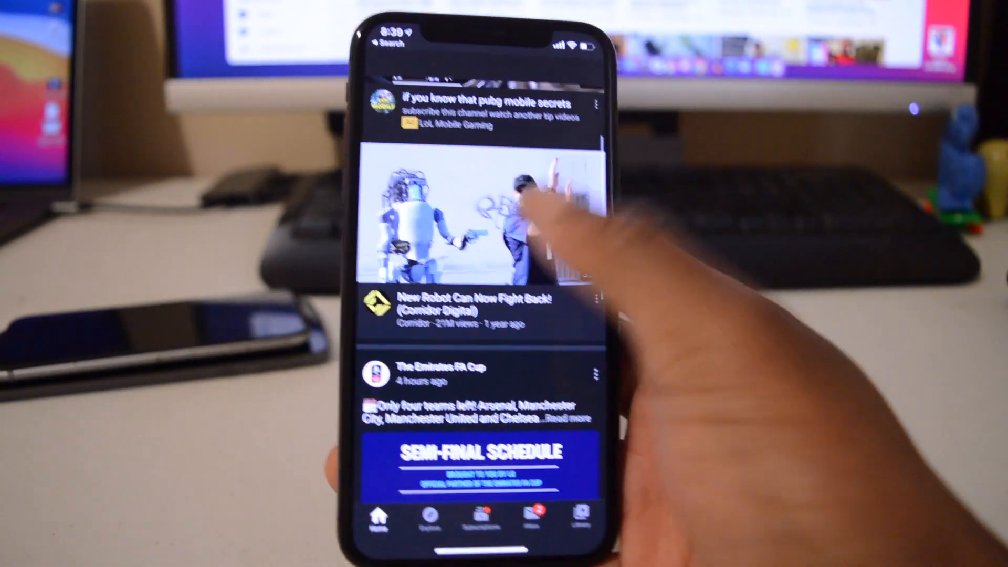
pyautogui.click(468, 218)
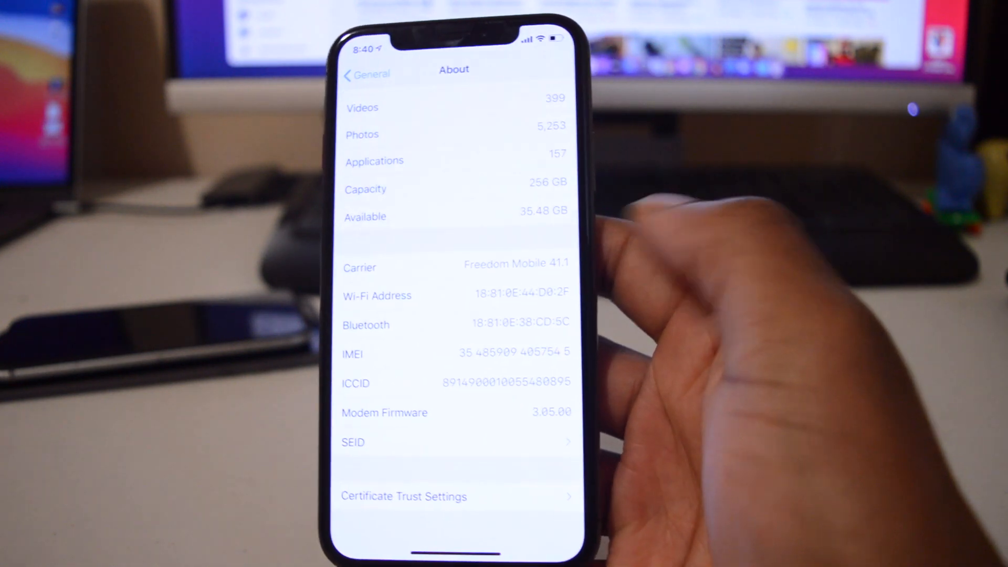
# - Return to the main Settings list and reopen General, where Software Update shows a badge
pyautogui.scroll(-3)
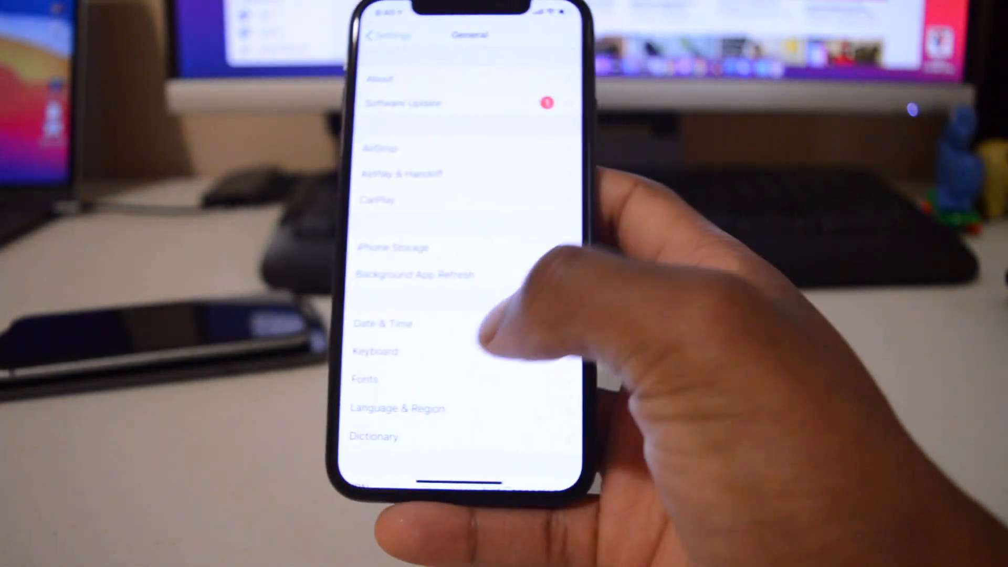
pyautogui.click(385, 36)
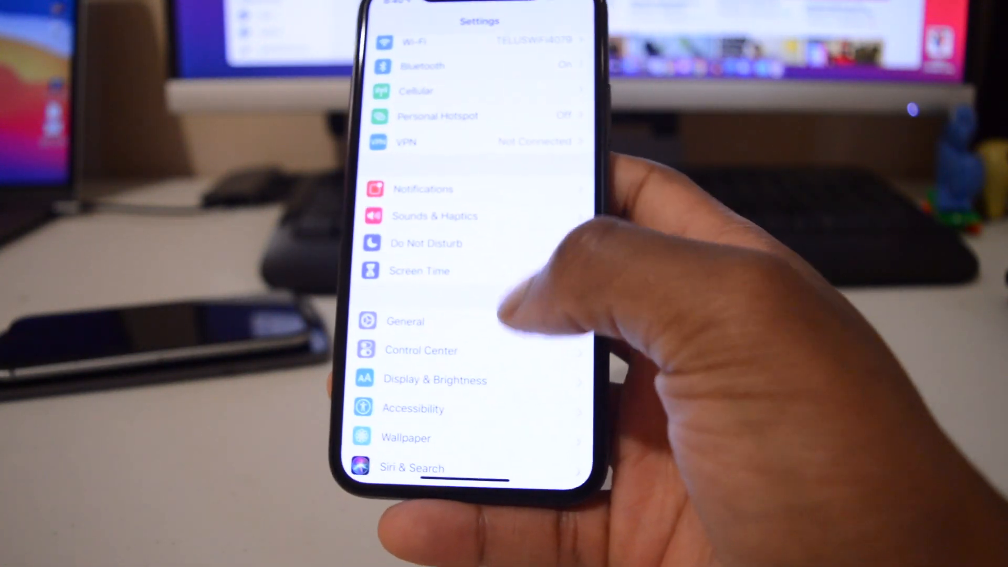
pyautogui.click(405, 322)
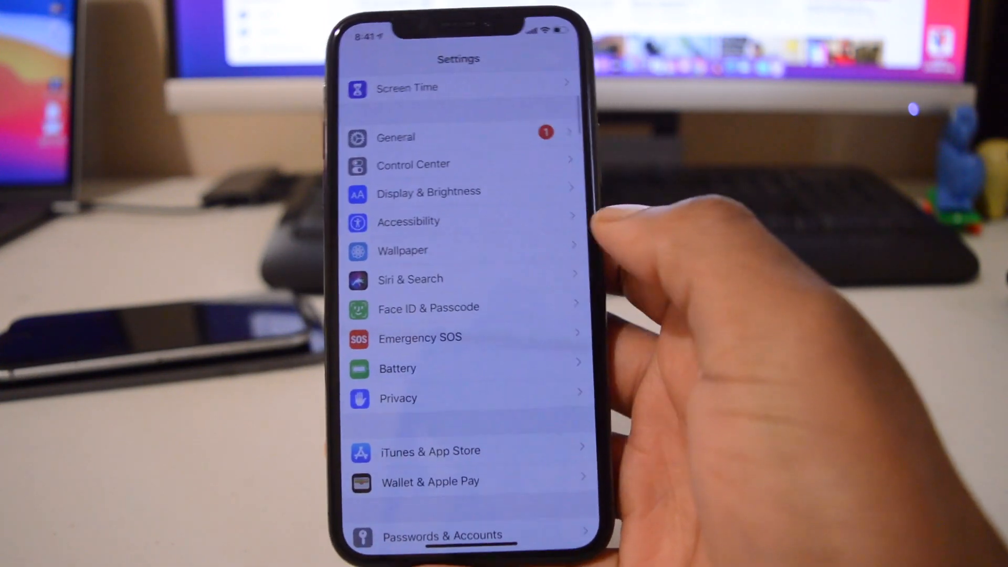
pyautogui.scroll(-3)
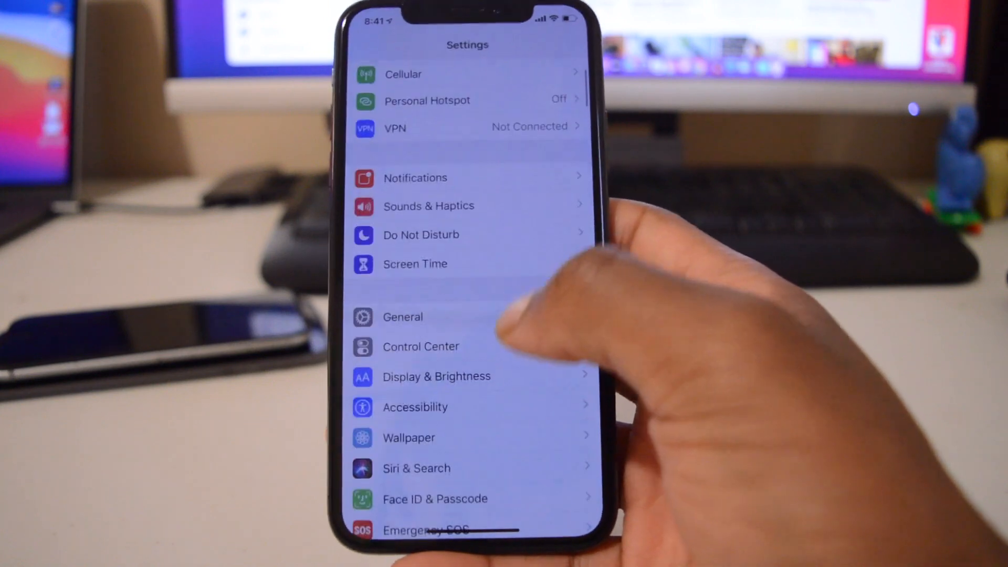
pyautogui.click(403, 316)
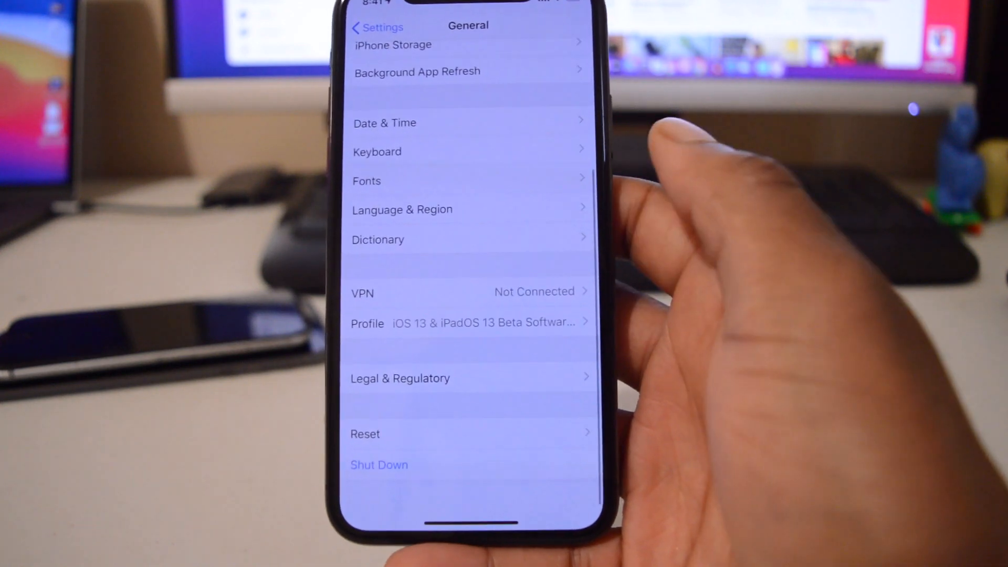
# - Open the iPhone Storage breakdown listing installed apps
pyautogui.scroll(-3)
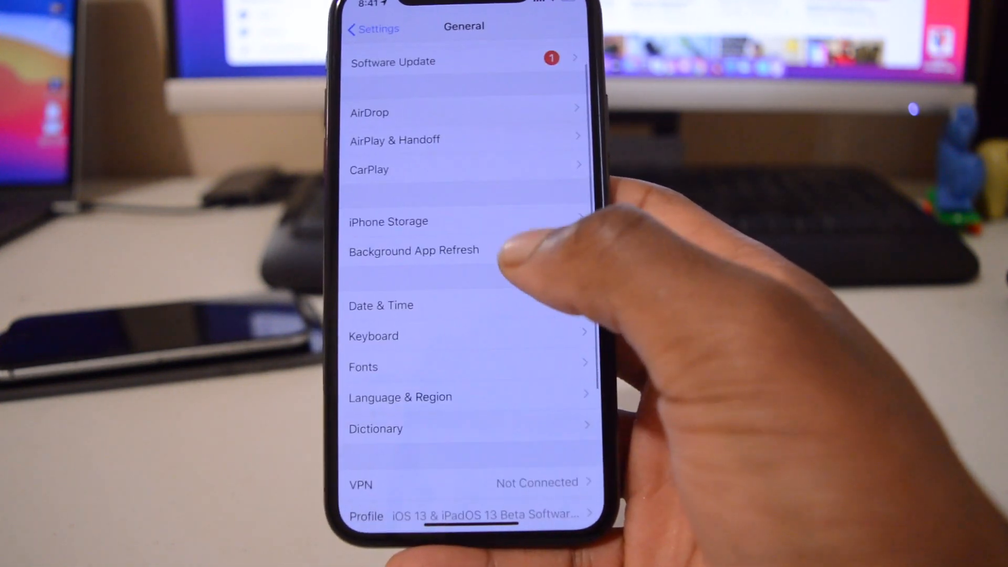
pyautogui.click(388, 222)
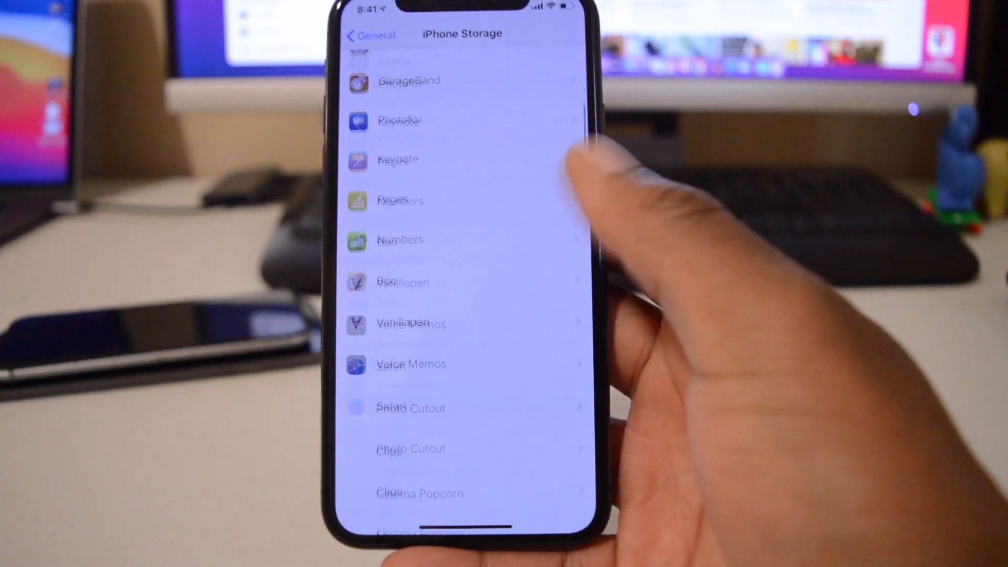
# - Scroll through the per-app storage usage list
pyautogui.scroll(-3)
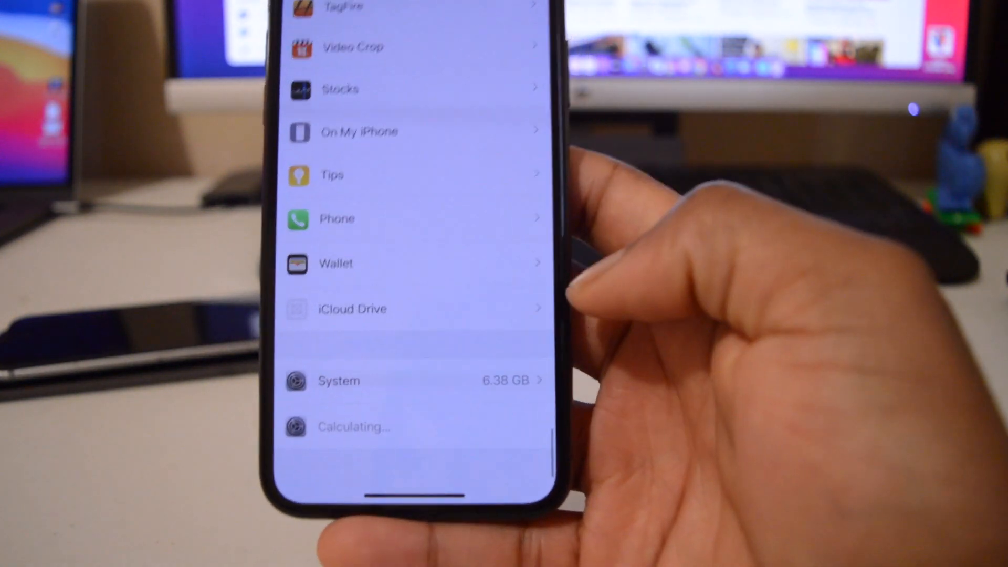
pyautogui.scroll(-3)
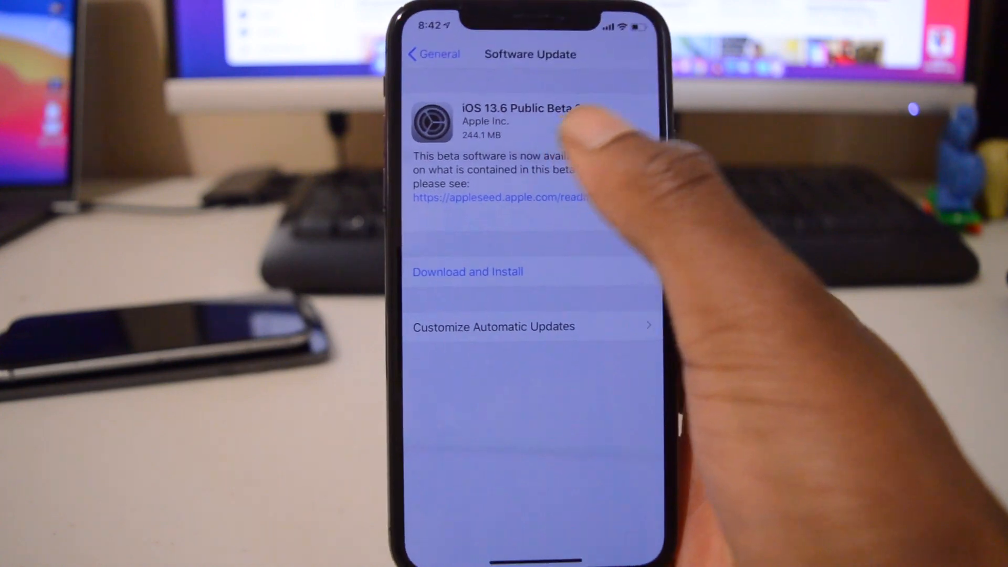
# - Back to General, view the iOS 13.6 Public Beta 3 offer, then return to the home screen
pyautogui.click(432, 53)
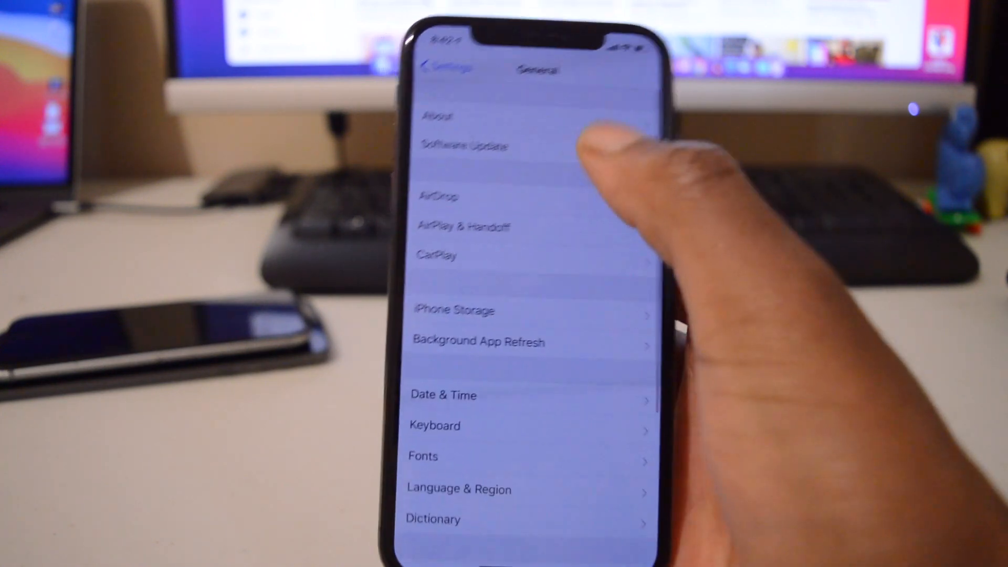
pyautogui.click(462, 145)
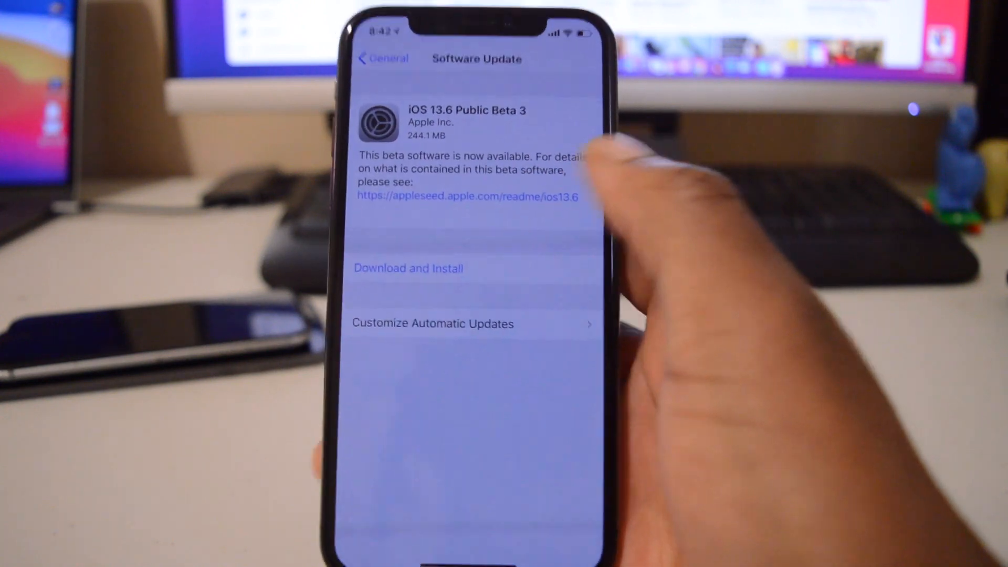
pyautogui.click(407, 268)
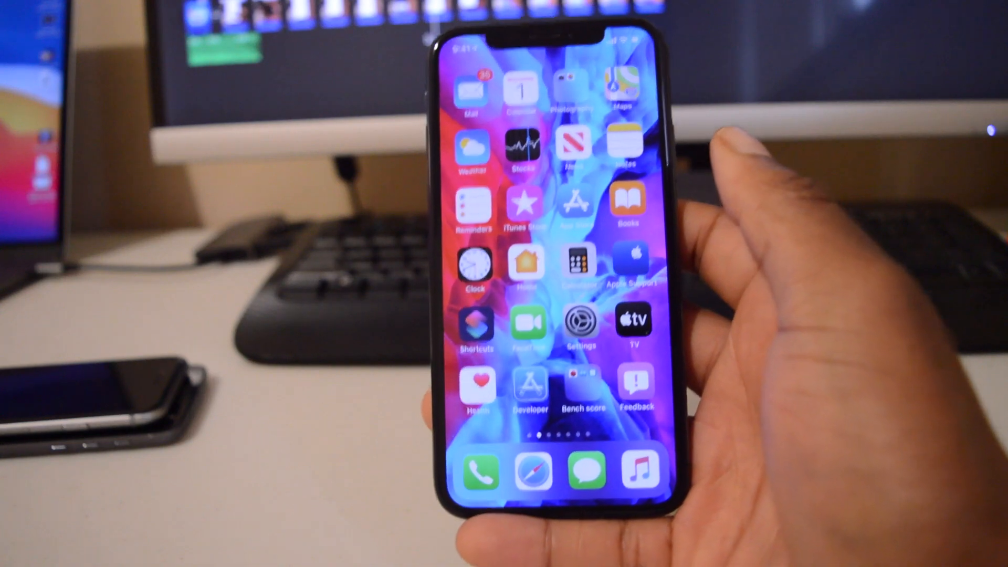
# - Confirm iOS 13.6 is reported up to date, then open the About device information
pyautogui.click(580, 326)
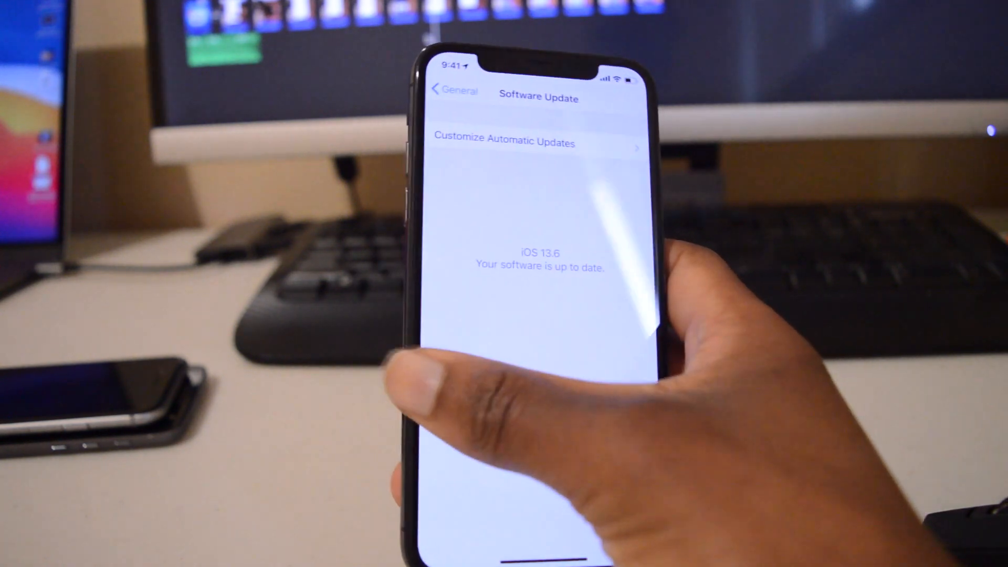
pyautogui.click(450, 90)
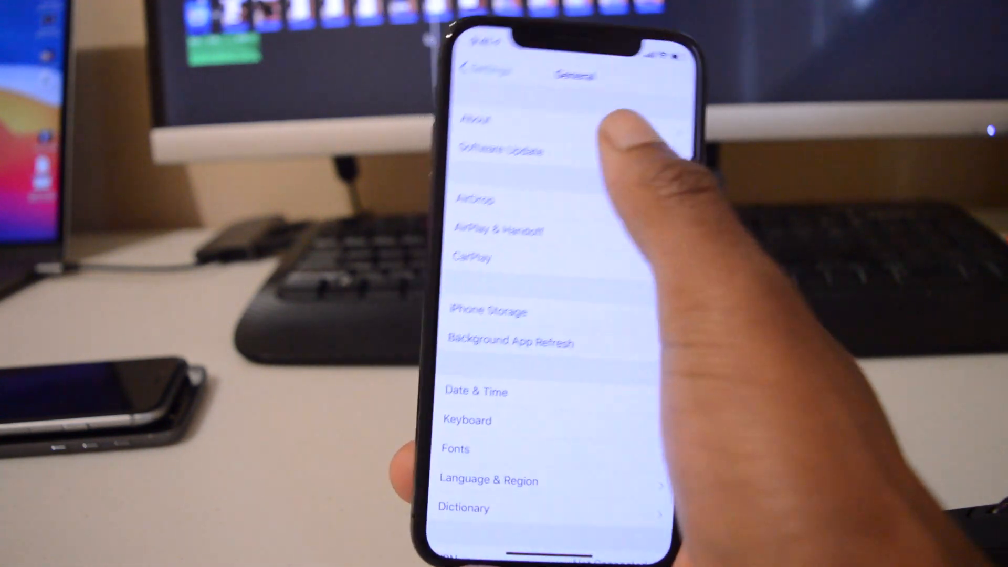
pyautogui.click(476, 120)
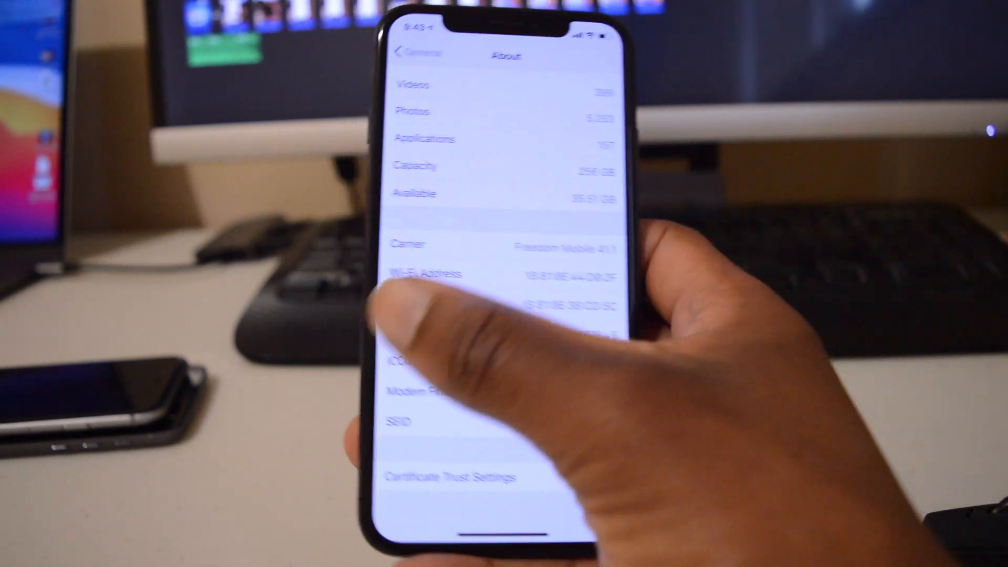
# - Check Battery Health, showing 88% maximum capacity
pyautogui.click(412, 53)
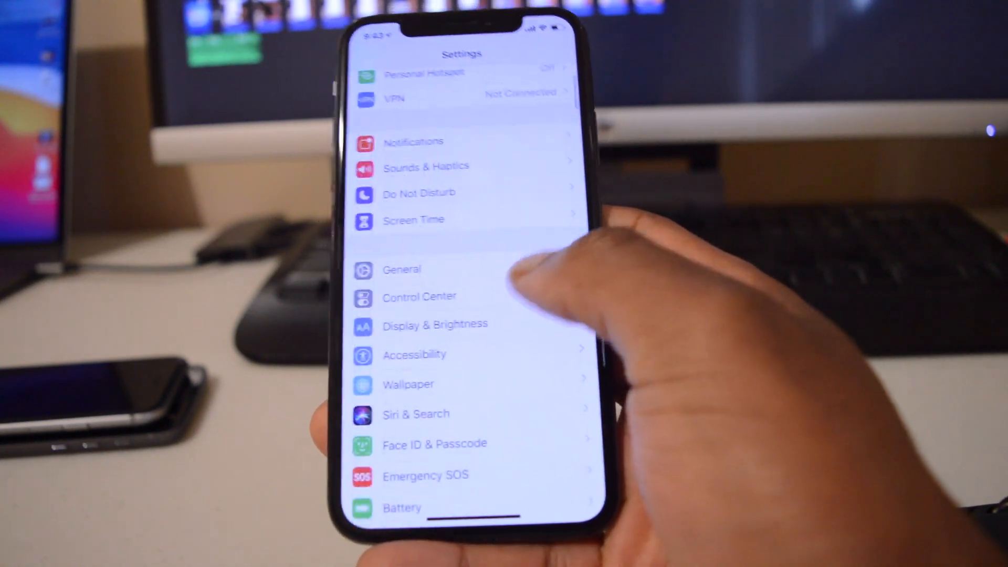
pyautogui.click(402, 508)
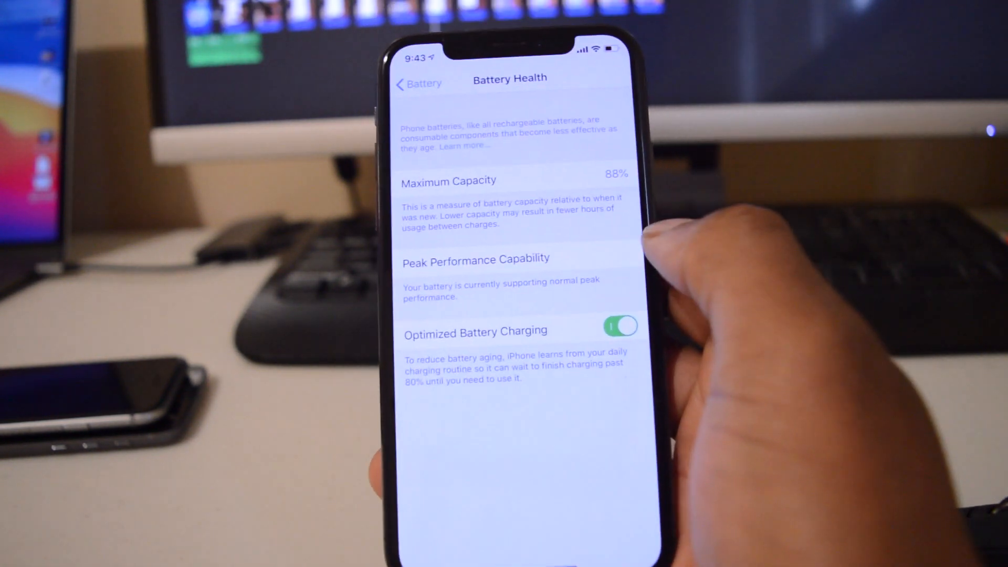
pyautogui.click(419, 84)
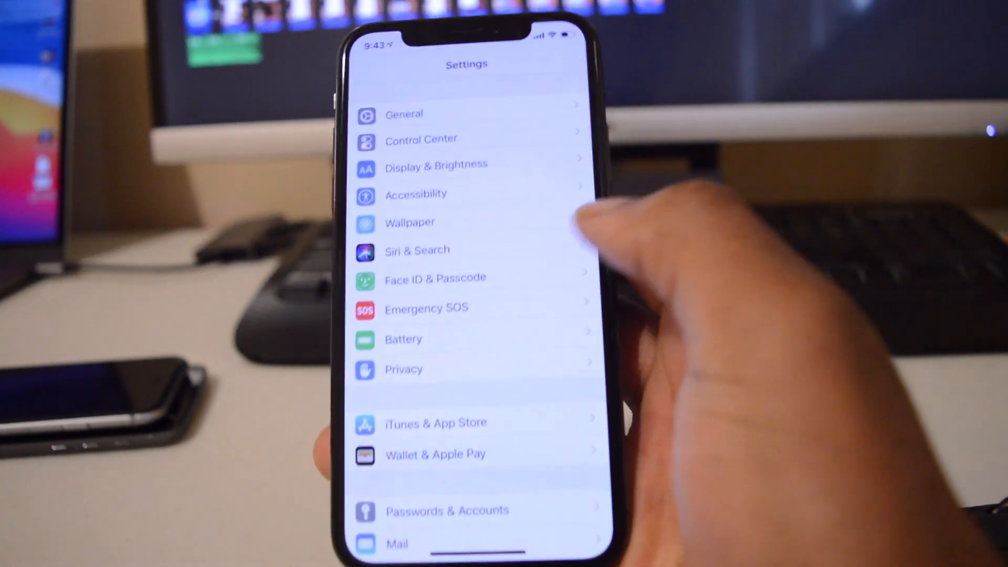
# - Return to the main Settings list and open General
pyautogui.scroll(-3)
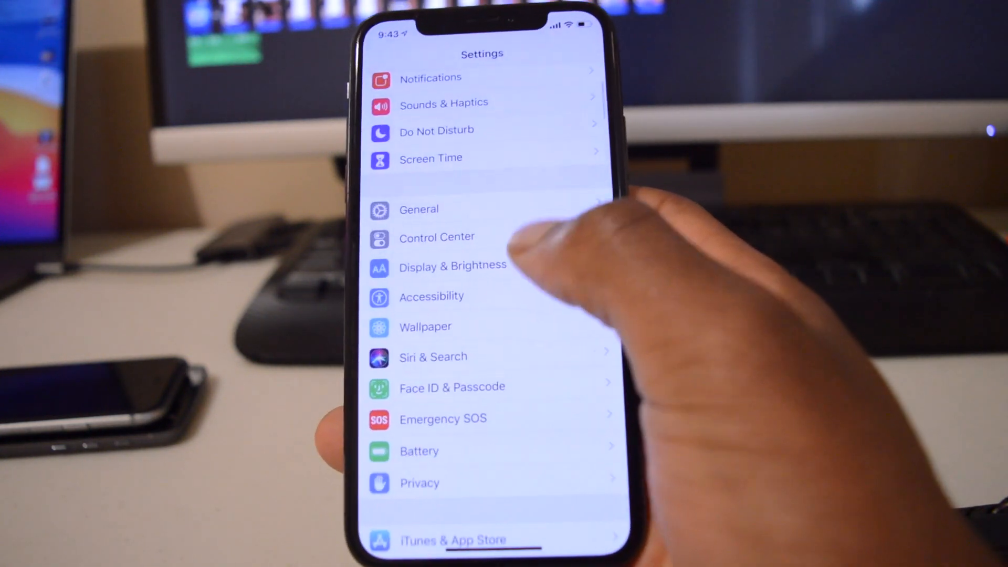
pyautogui.click(419, 209)
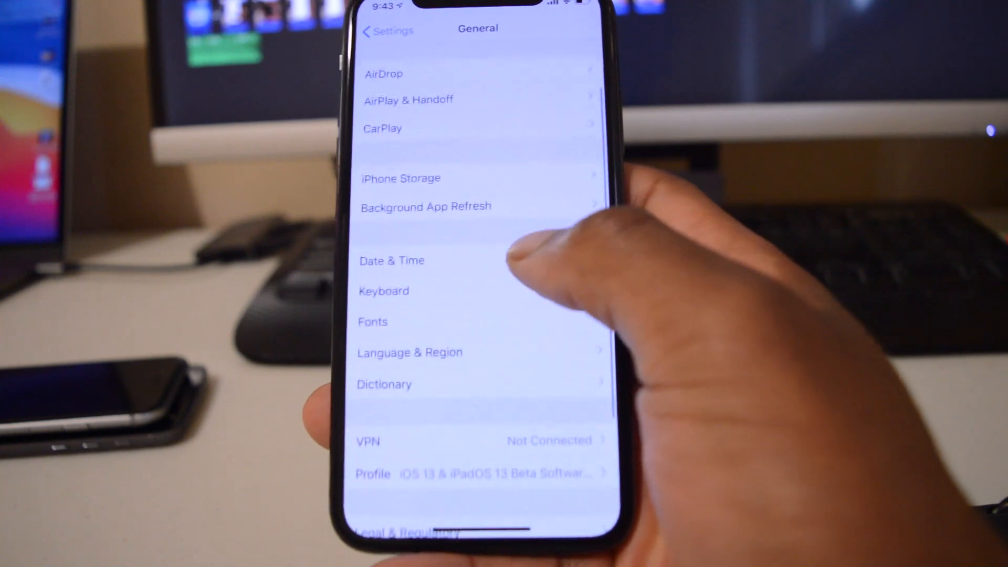
# - Open iPhone Storage and scroll through apps down to System using 6.38 GB
pyautogui.click(401, 178)
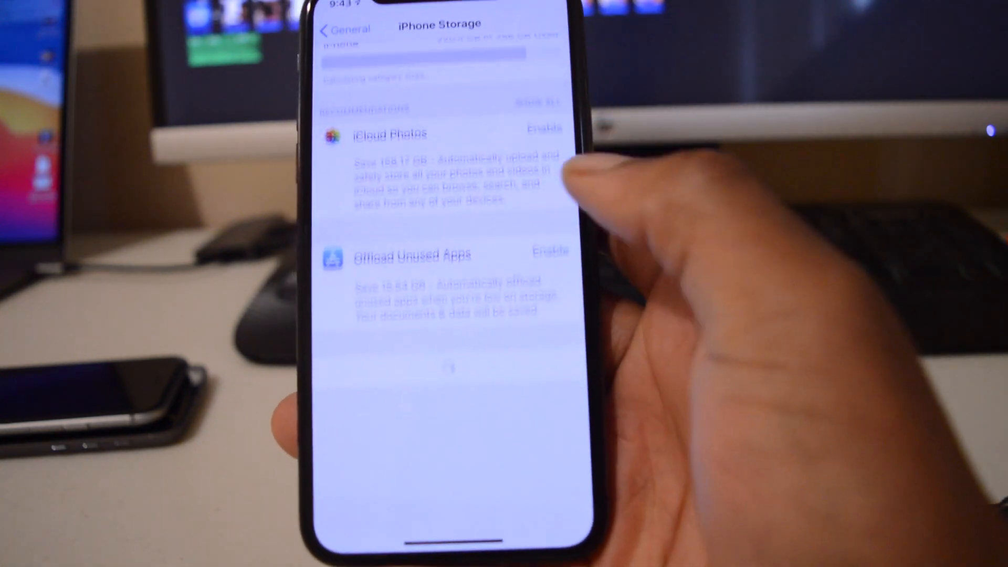
pyautogui.scroll(-3)
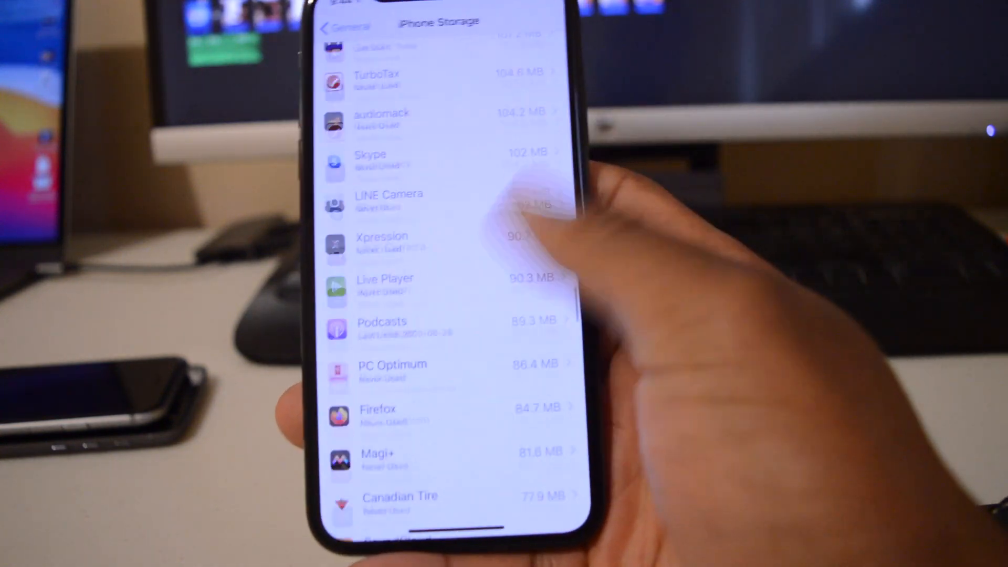
pyautogui.scroll(-3)
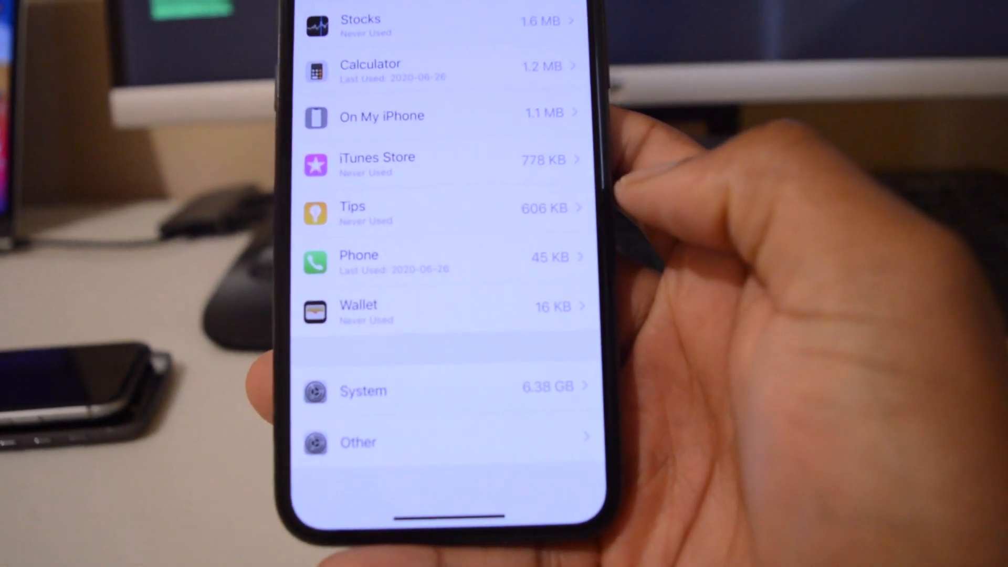
pyautogui.scroll(-3)
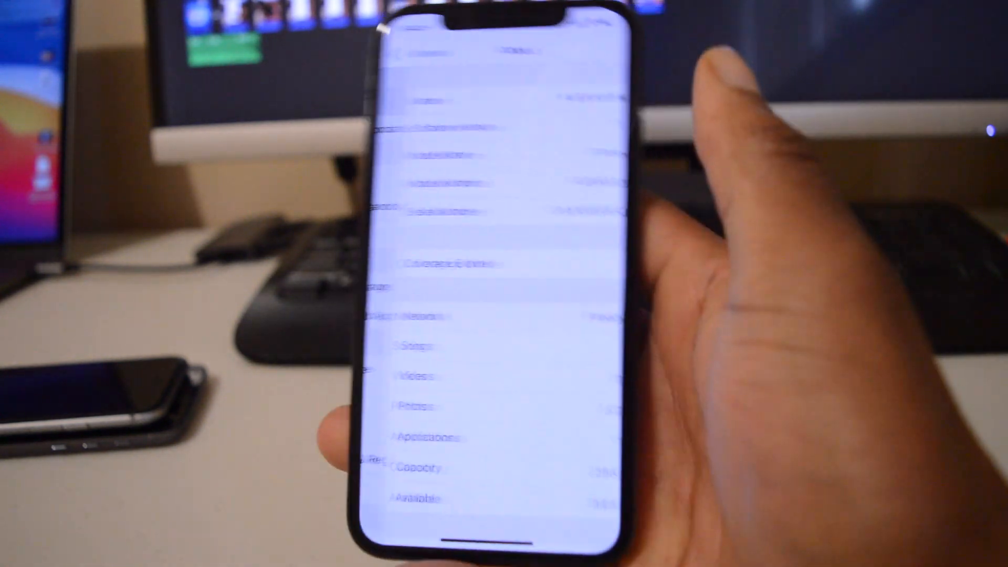
# - Scroll the About page to Capacity, IMEI and Modem Firmware details
pyautogui.scroll(-3)
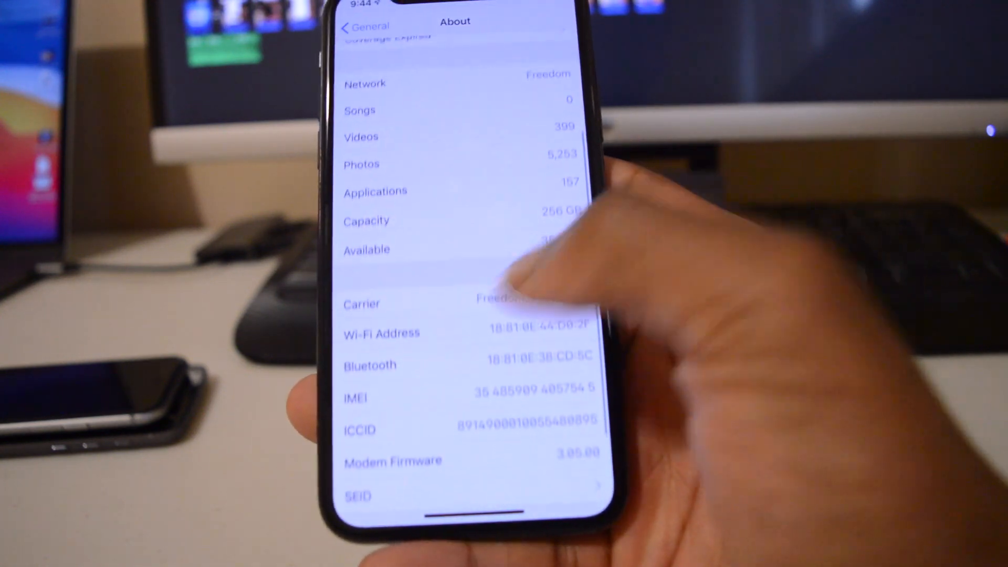
pyautogui.scroll(-3)
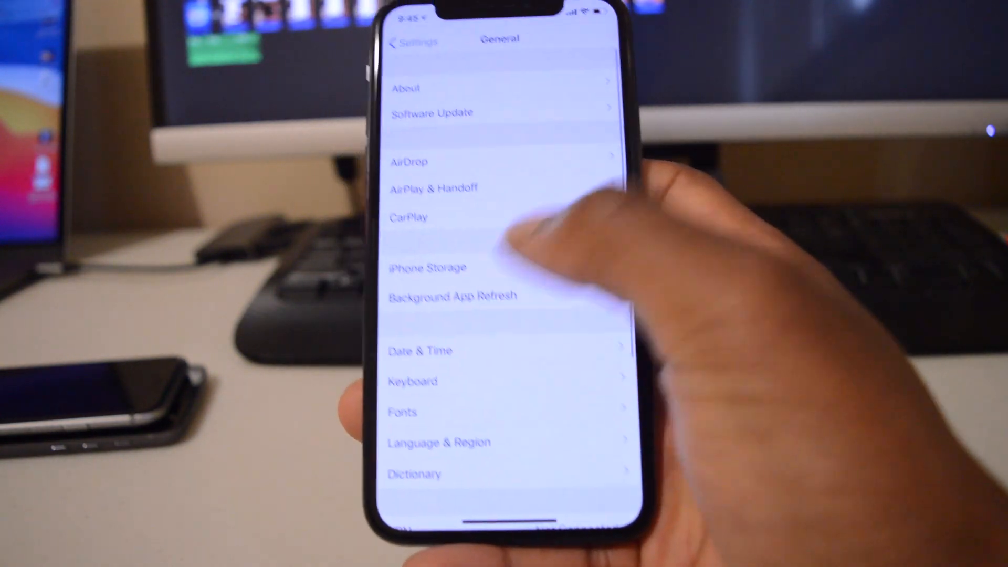
# - In Customize Automatic Updates, switch on Download iOS Updates and try Install iOS Updates
pyautogui.click(431, 114)
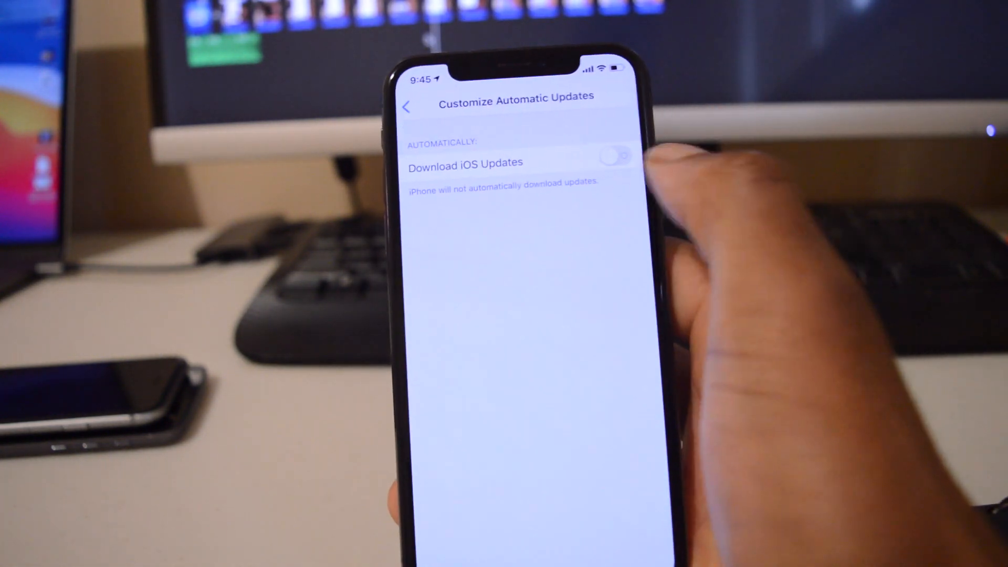
pyautogui.click(615, 145)
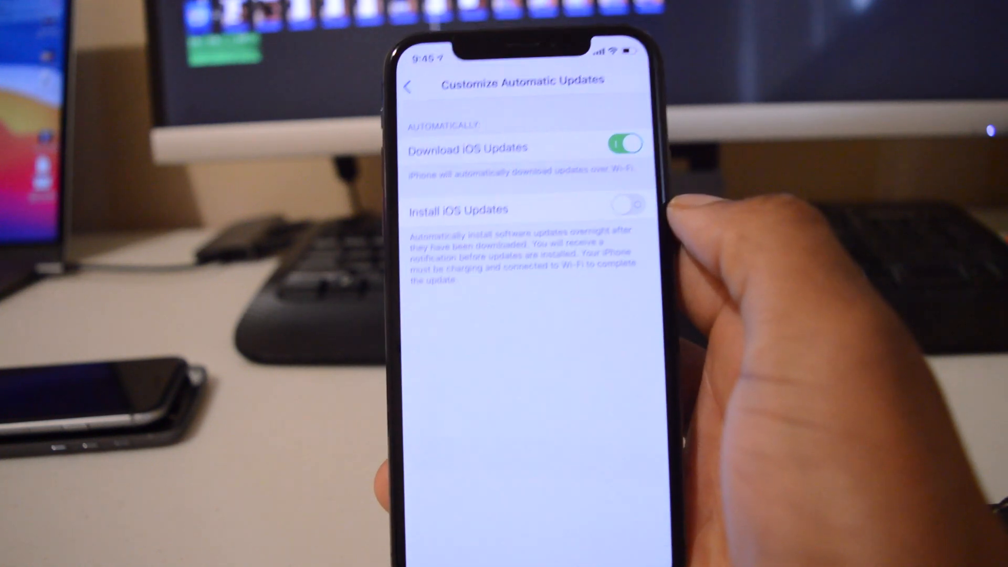
pyautogui.click(626, 205)
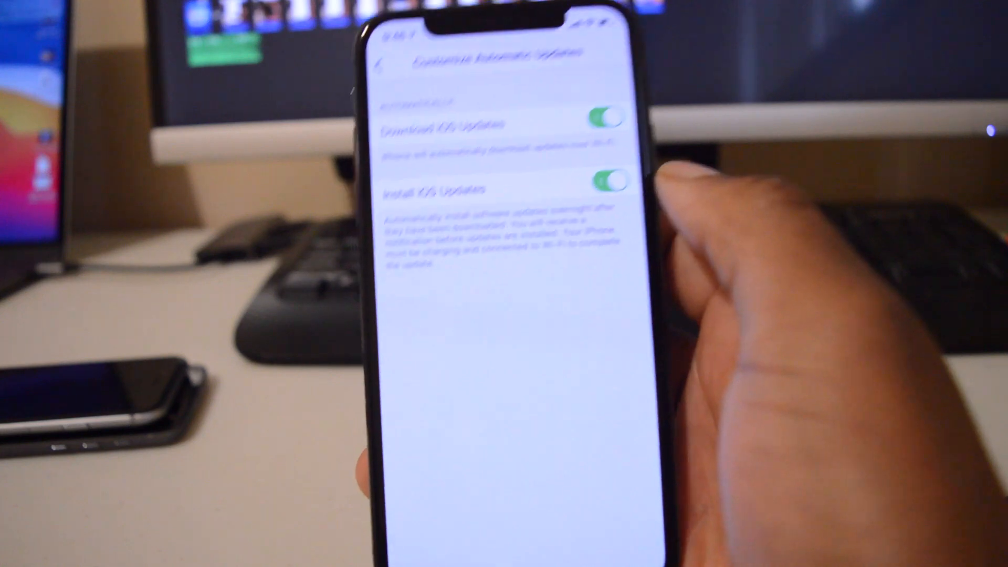
# - Leave Settings and open the Health app's Summary page
pyautogui.click(601, 182)
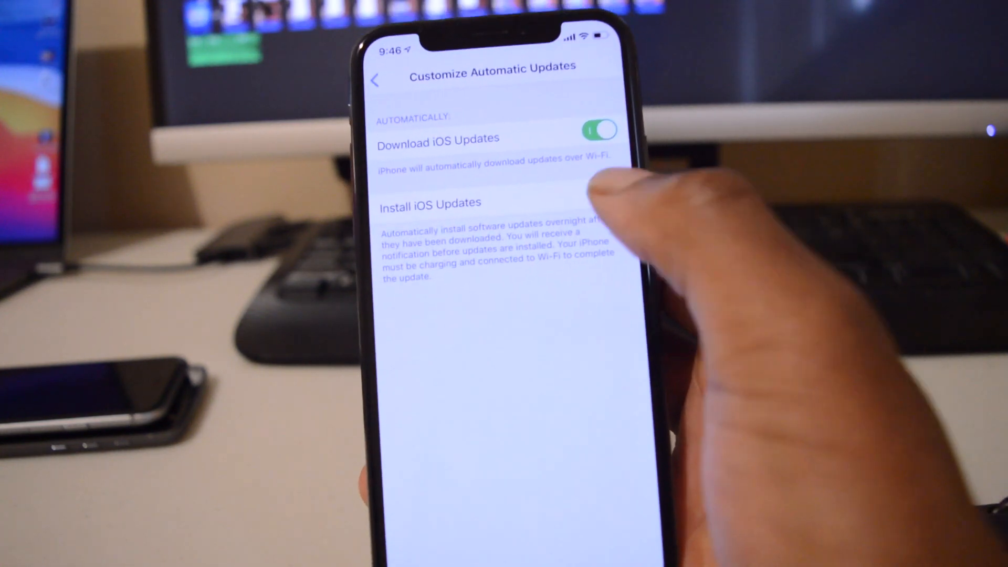
pyautogui.click(376, 79)
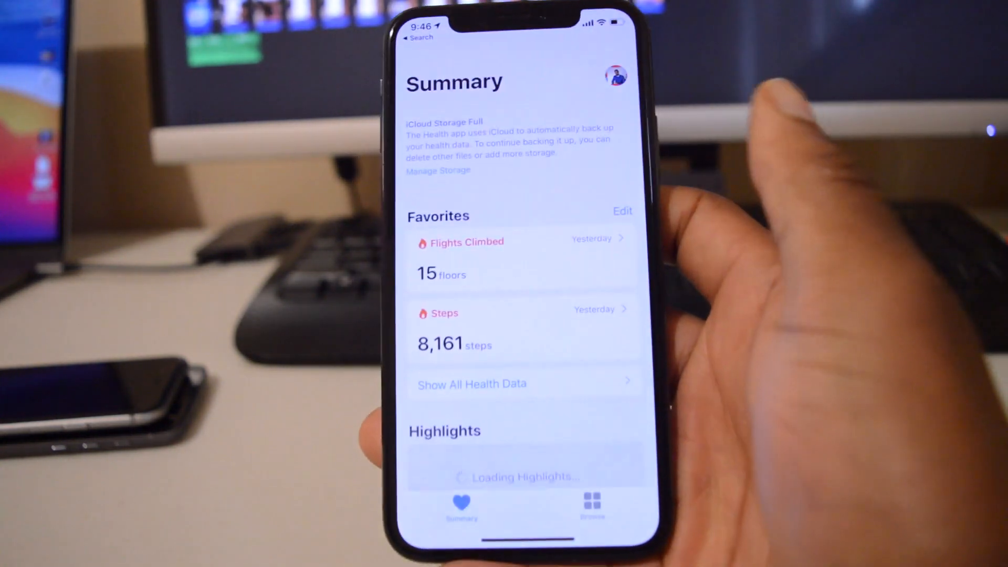
# - Browse the Health categories and look through the Symptoms list
pyautogui.click(592, 506)
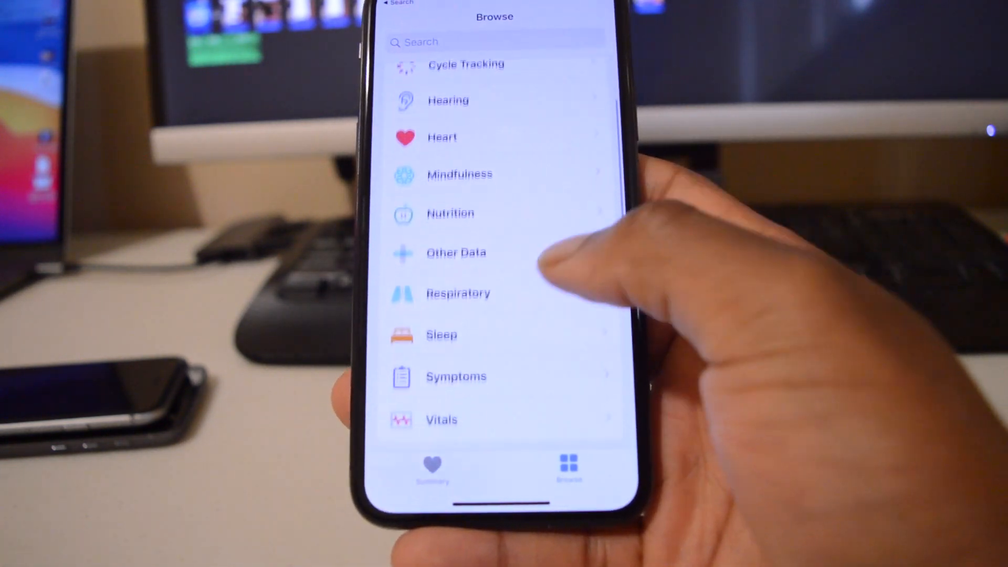
pyautogui.scroll(-3)
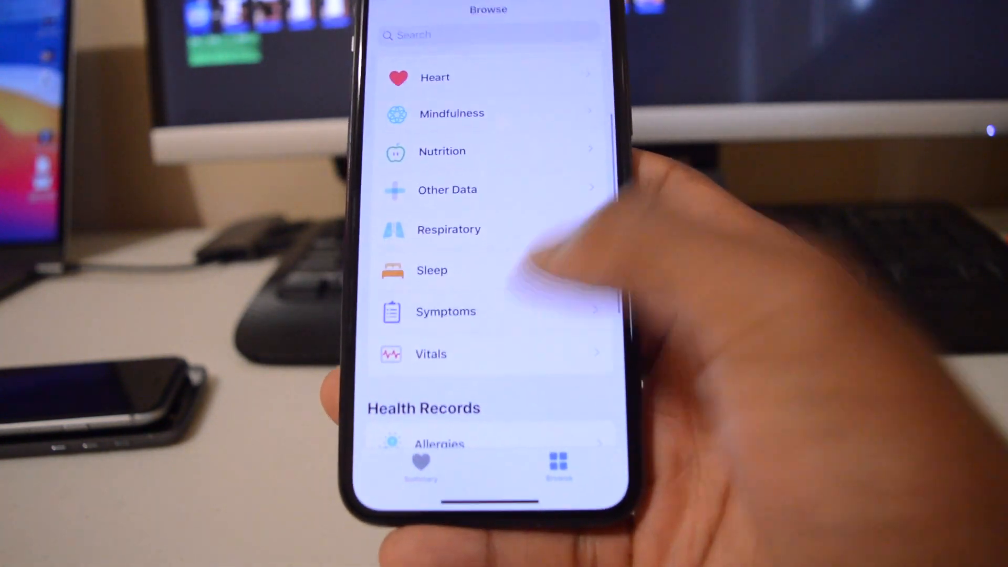
pyautogui.click(445, 311)
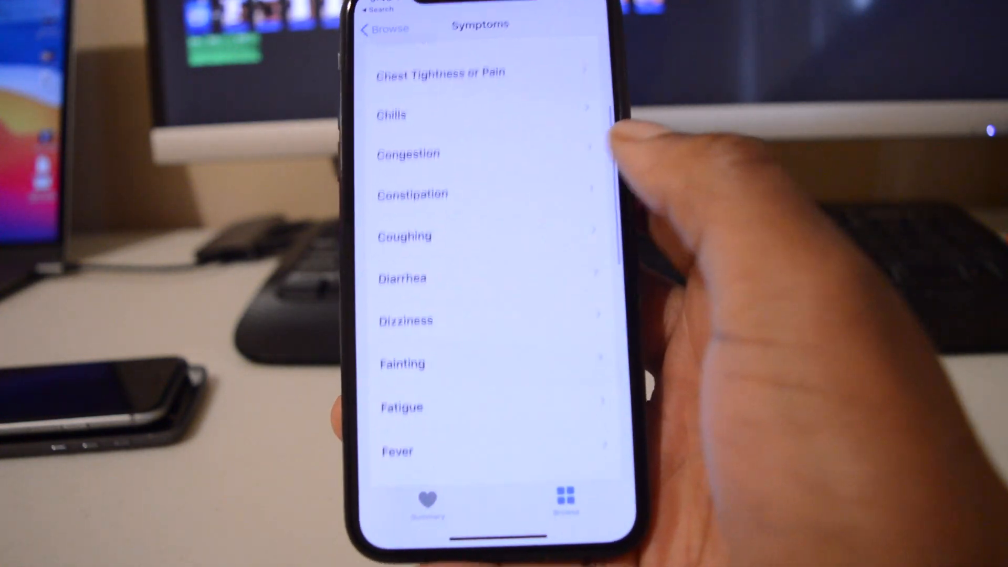
pyautogui.scroll(-3)
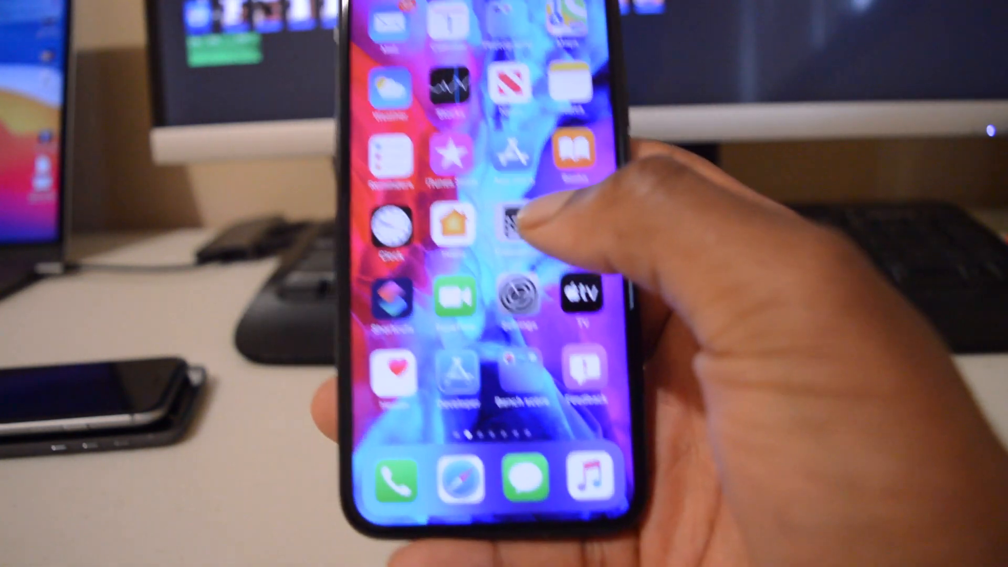
# - Launch Apple News, switch to the News+ section and scroll through its feed
pyautogui.click(510, 225)
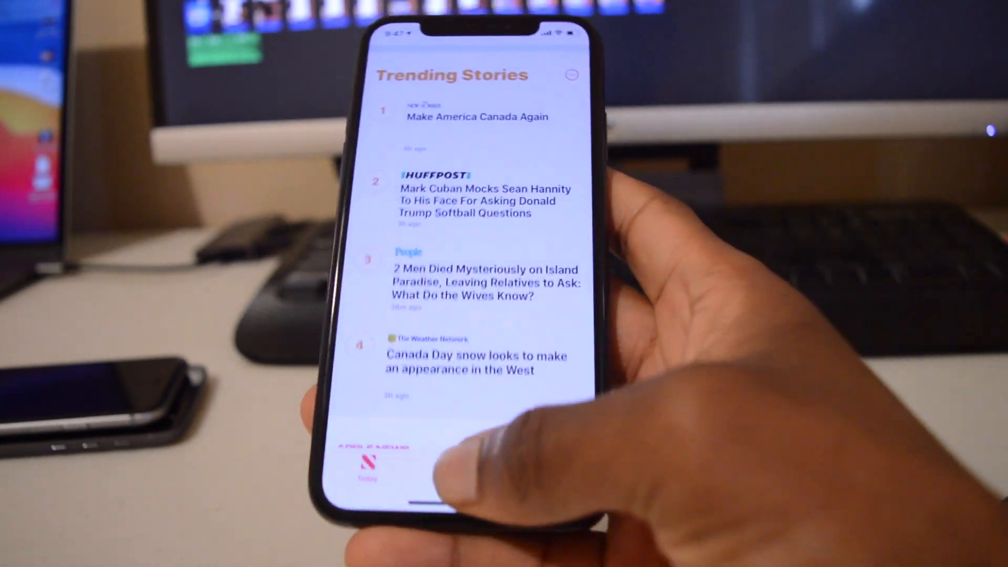
pyautogui.click(498, 512)
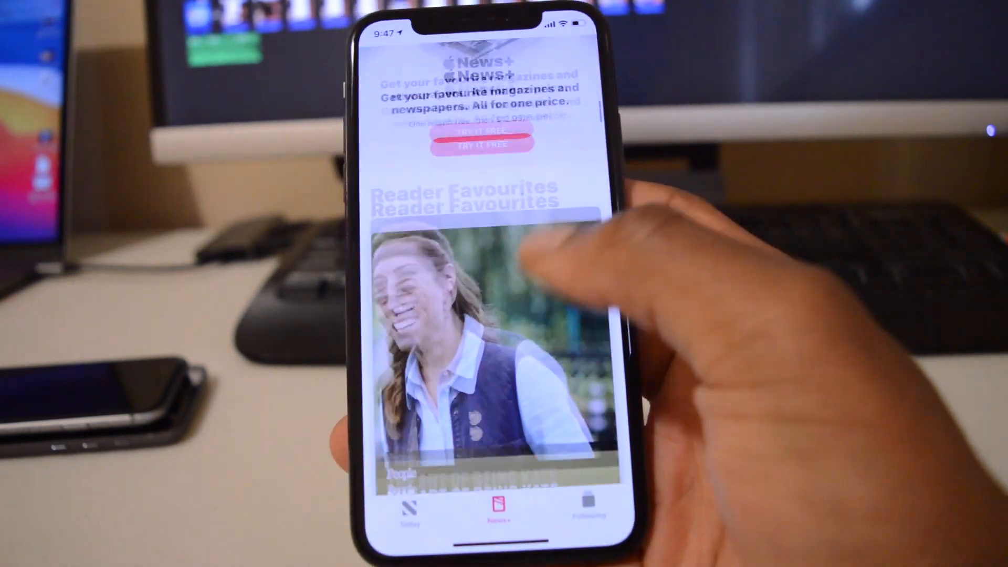
pyautogui.scroll(-3)
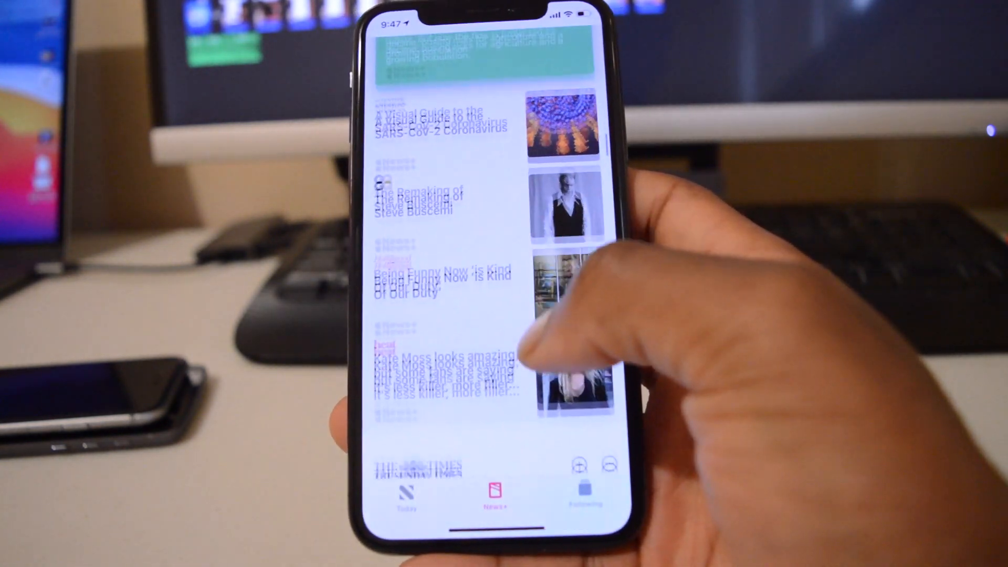
pyautogui.scroll(-3)
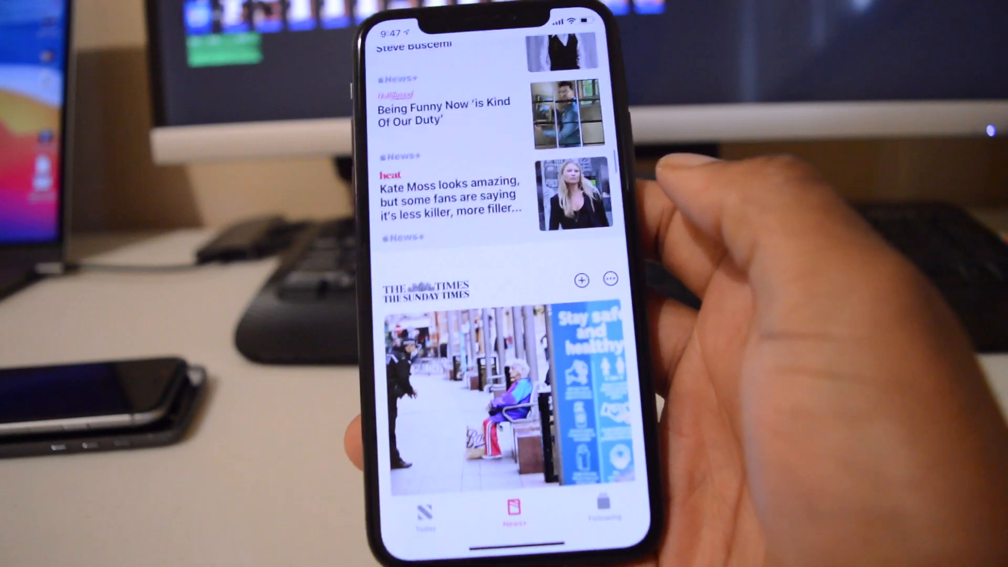
pyautogui.scroll(-3)
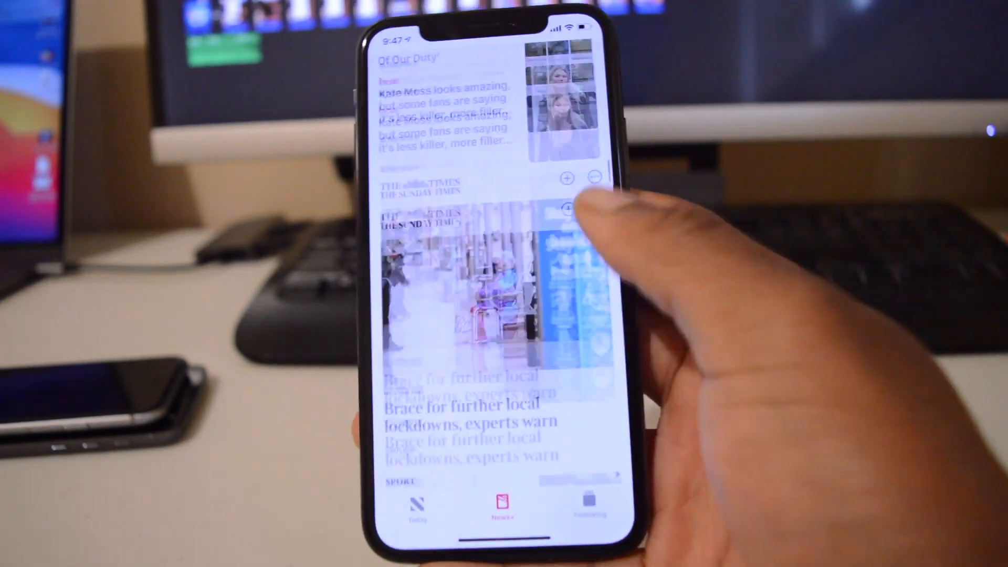
pyautogui.scroll(-3)
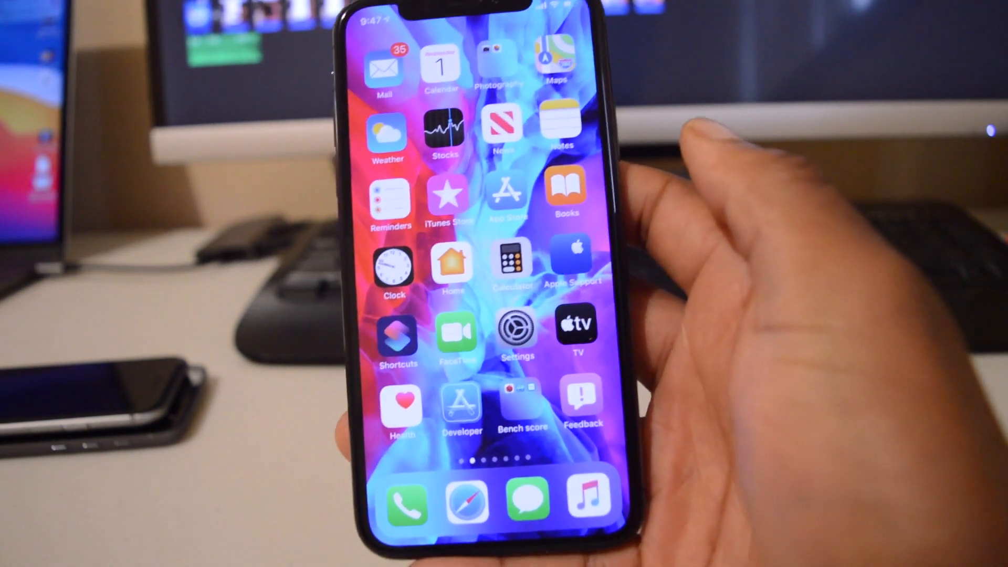
# - Launch Camera from its home-screen folder and fire the shutter in the photo viewfinder
pyautogui.click(517, 333)
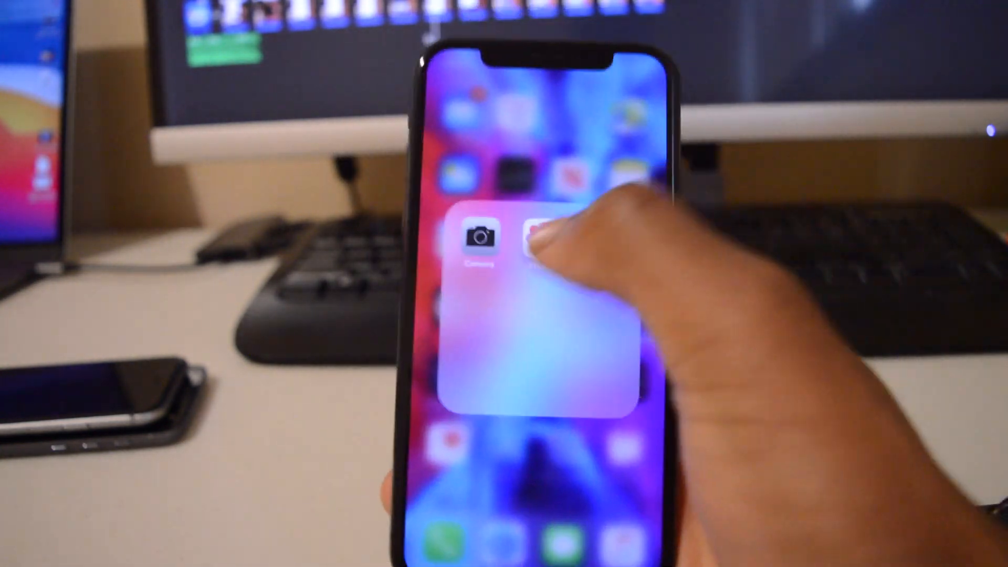
pyautogui.click(482, 240)
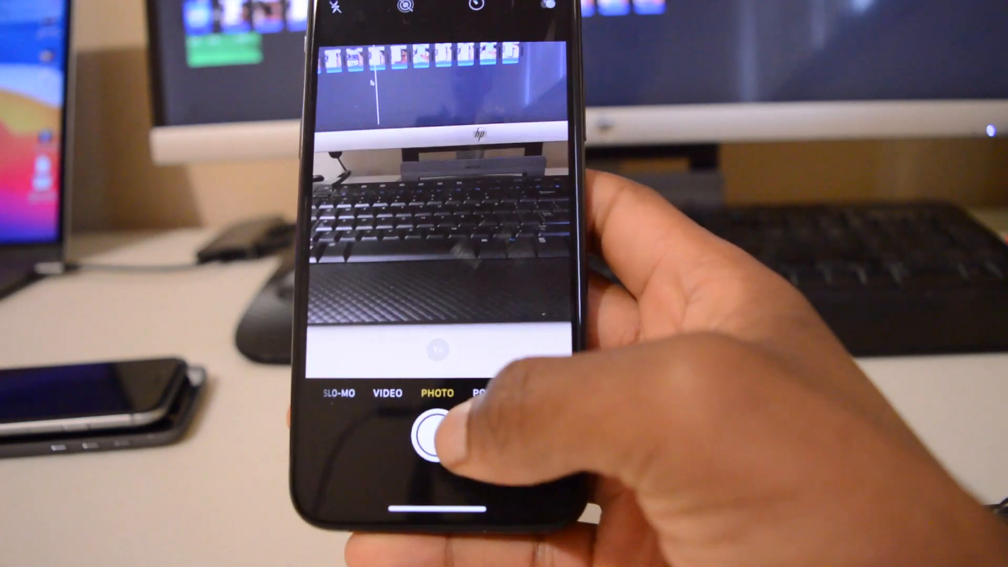
pyautogui.click(434, 428)
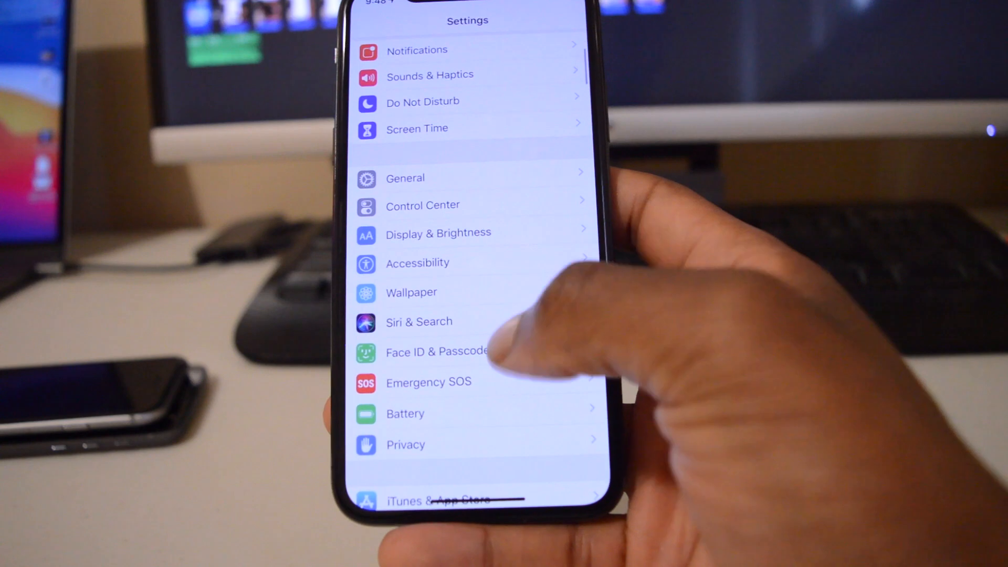
# - View Battery usage for the Last 10 Days, then open the Bench score folder
pyautogui.click(406, 414)
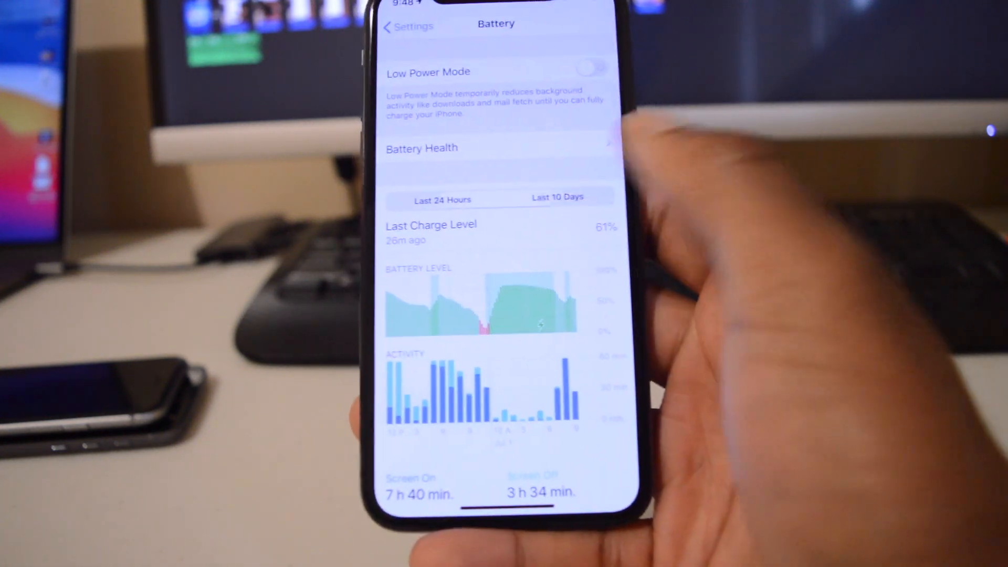
pyautogui.click(556, 197)
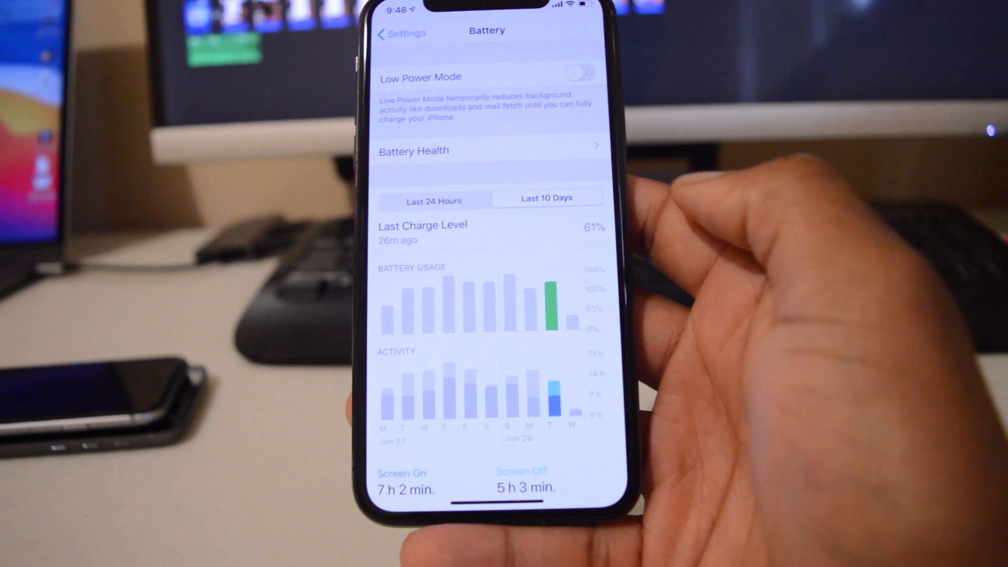
pyautogui.scroll(-3)
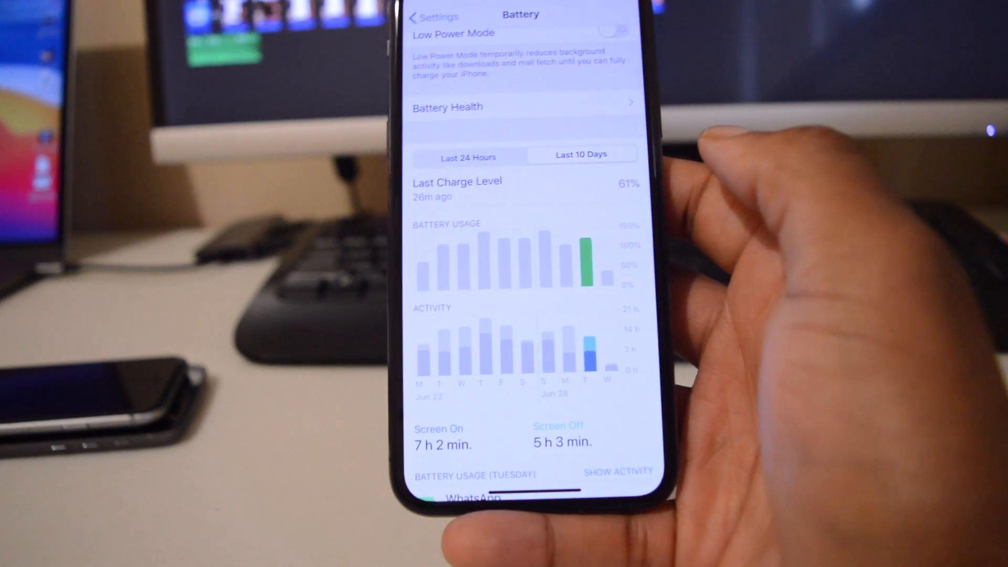
pyautogui.click(422, 18)
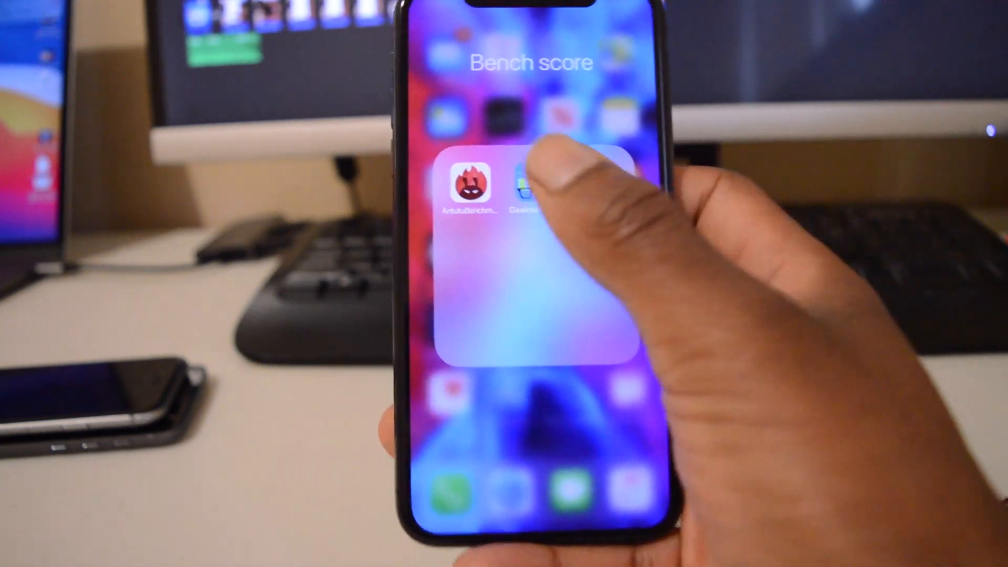
# - In Geekbench 5, review the 1 Jul 2020 CPU result with 927 single-core and 2483 multi-core scores
pyautogui.click(527, 187)
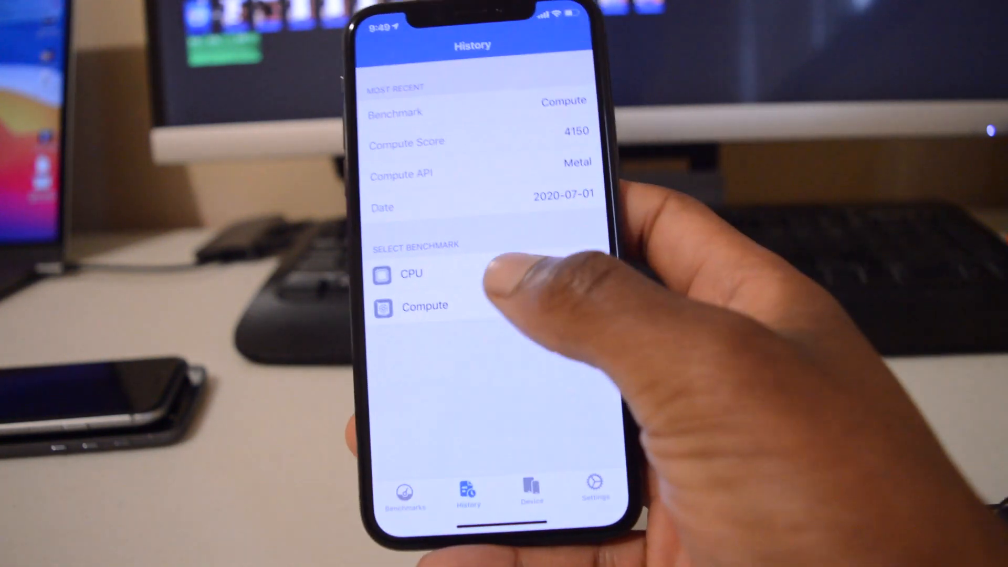
pyautogui.click(412, 273)
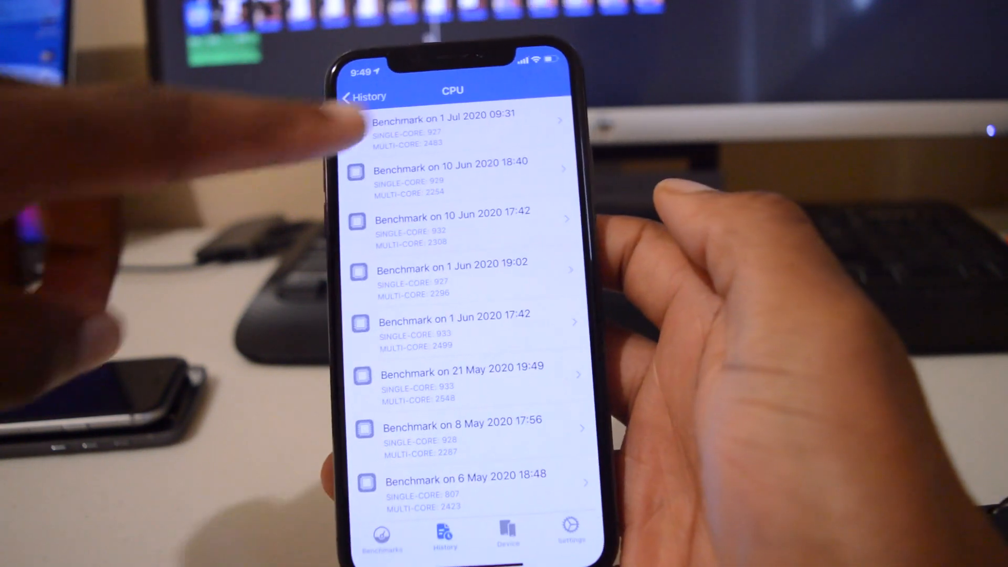
pyautogui.click(466, 121)
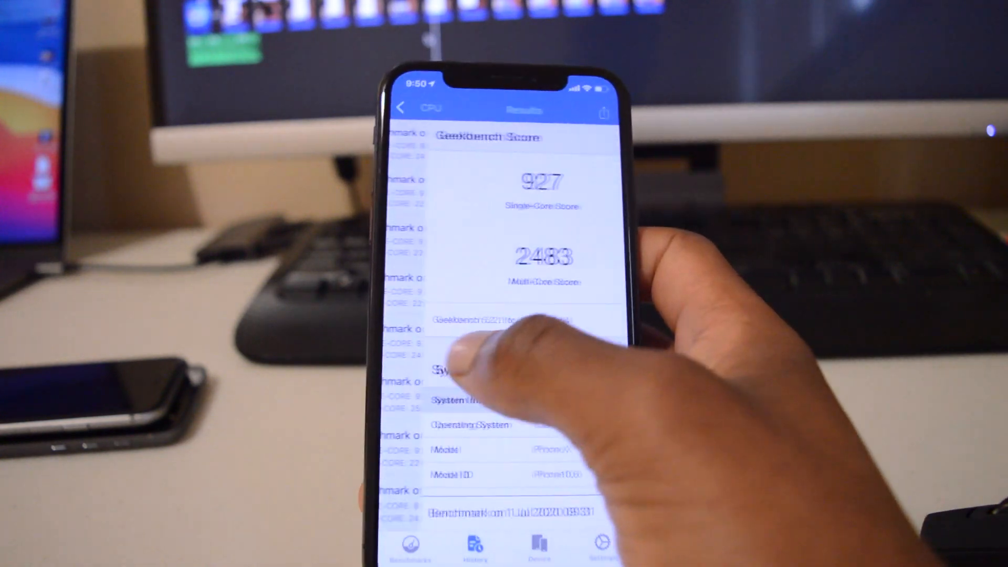
pyautogui.click(402, 107)
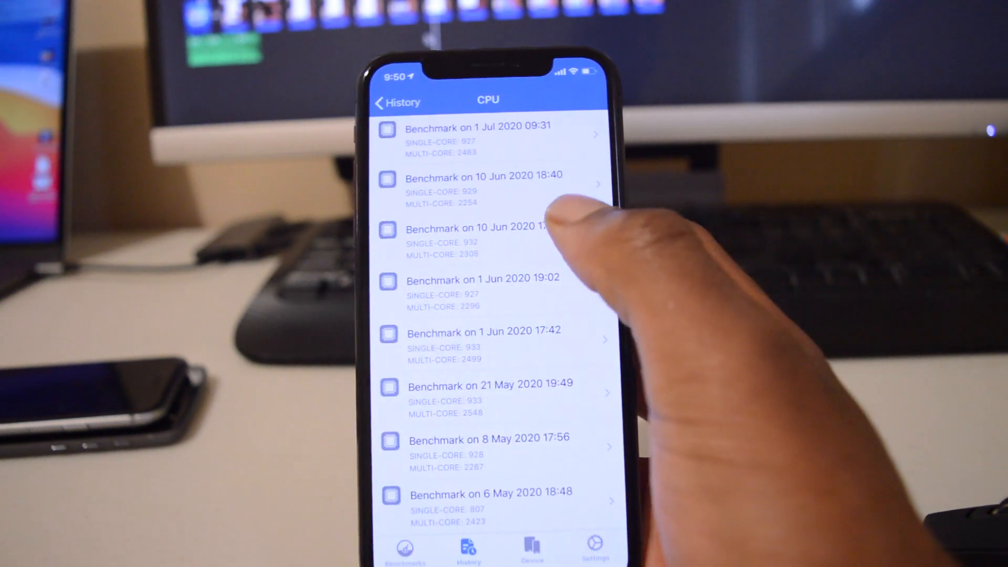
pyautogui.click(486, 185)
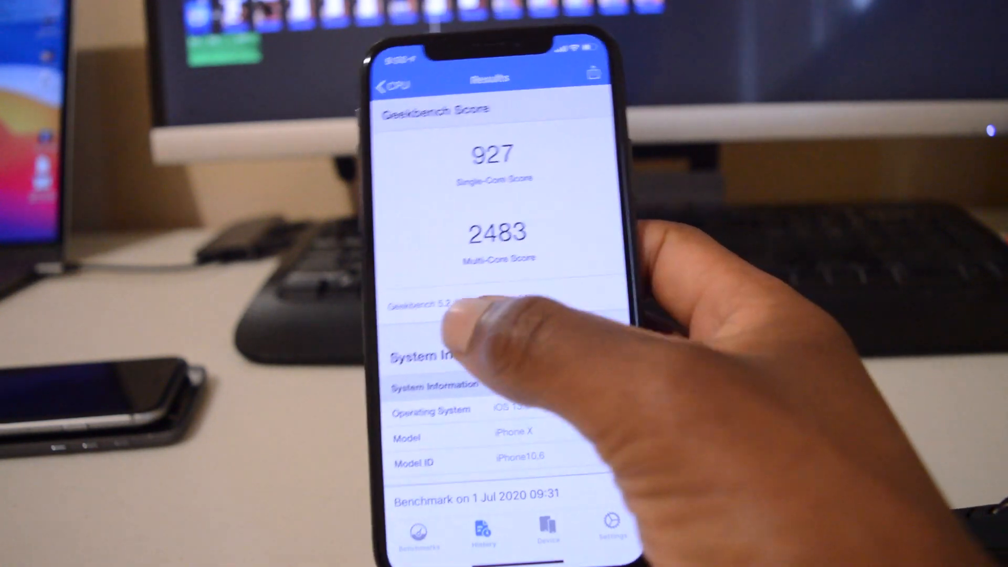
pyautogui.click(483, 532)
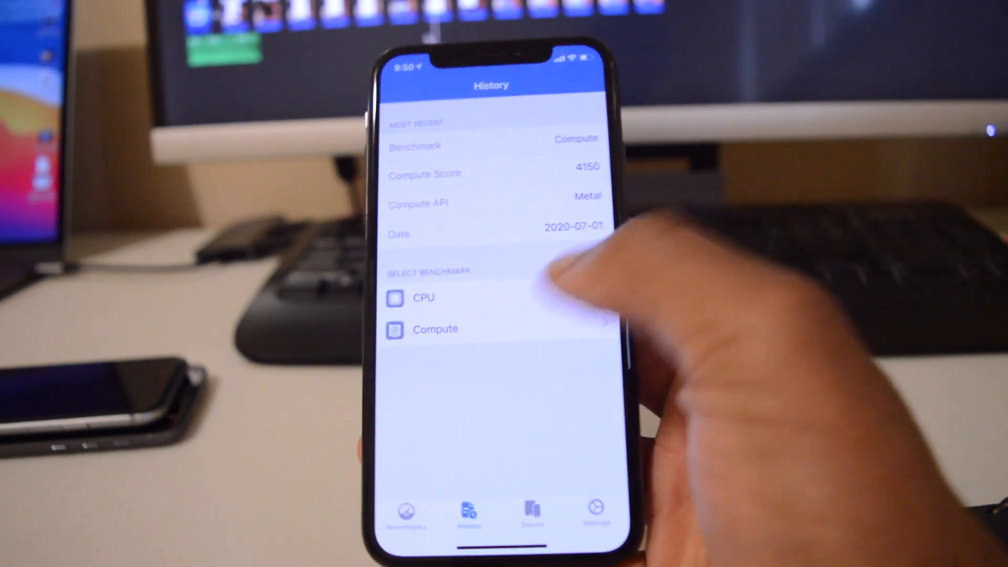
# - Review the 1 Jul 2020 Compute result showing the 4150 Metal score
pyautogui.click(435, 329)
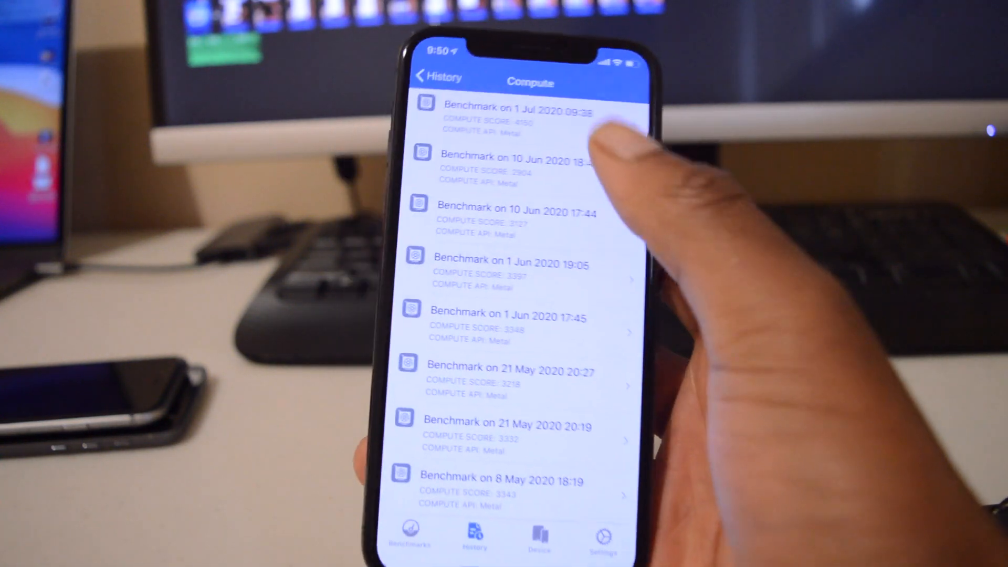
pyautogui.click(508, 115)
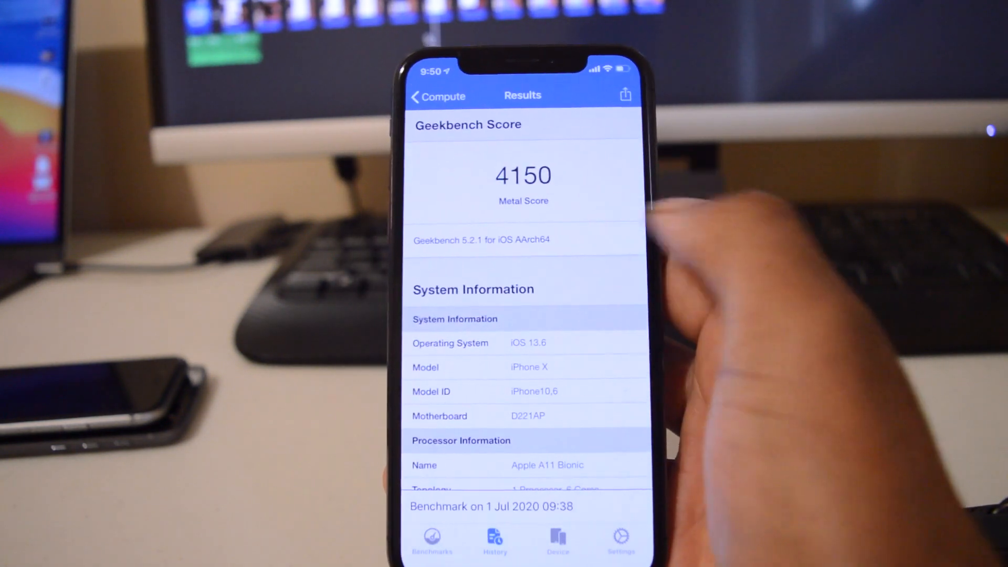
pyautogui.click(438, 95)
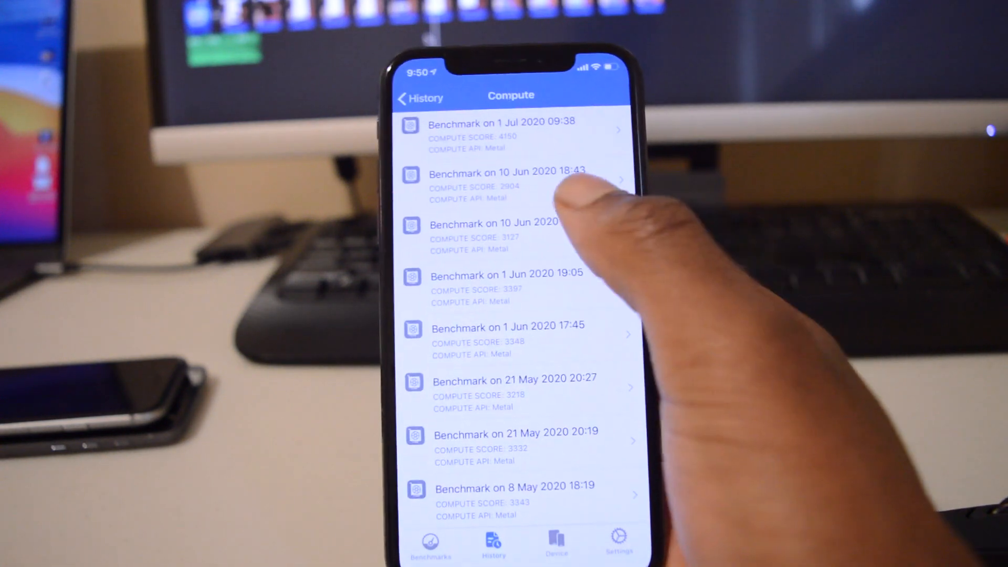
pyautogui.click(509, 185)
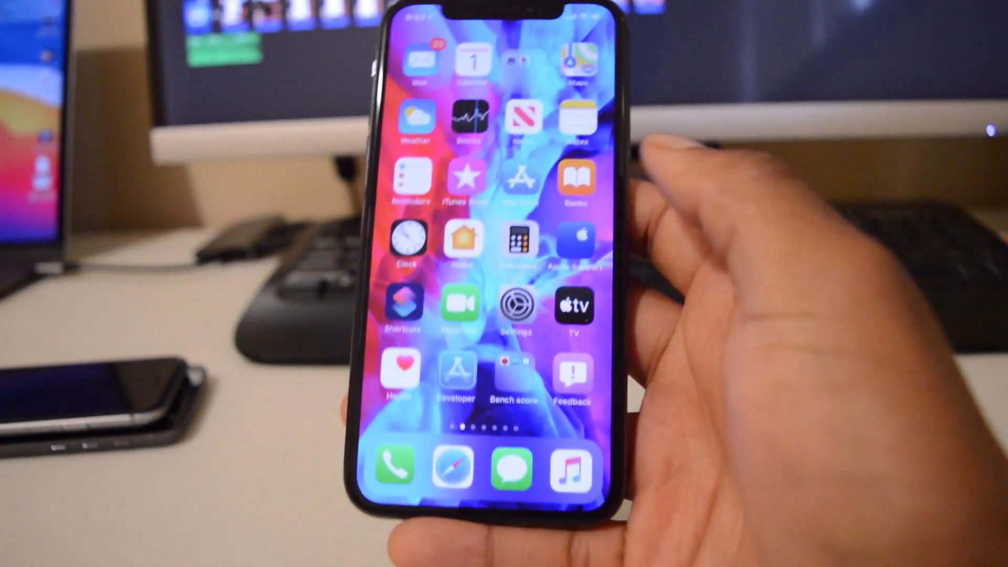
# - From Settings > General, show the About page listing software version 13.6
pyautogui.click(515, 306)
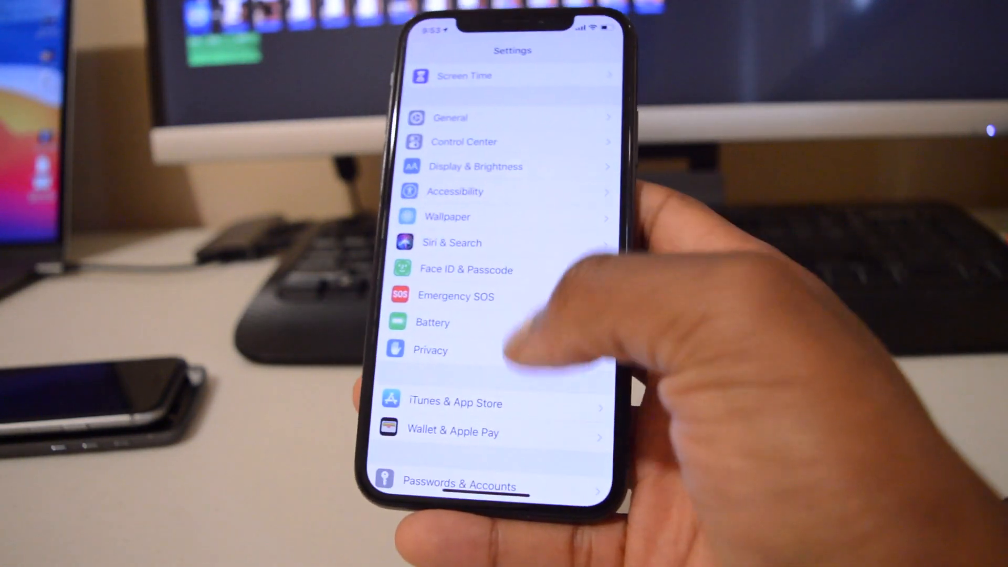
pyautogui.scroll(-3)
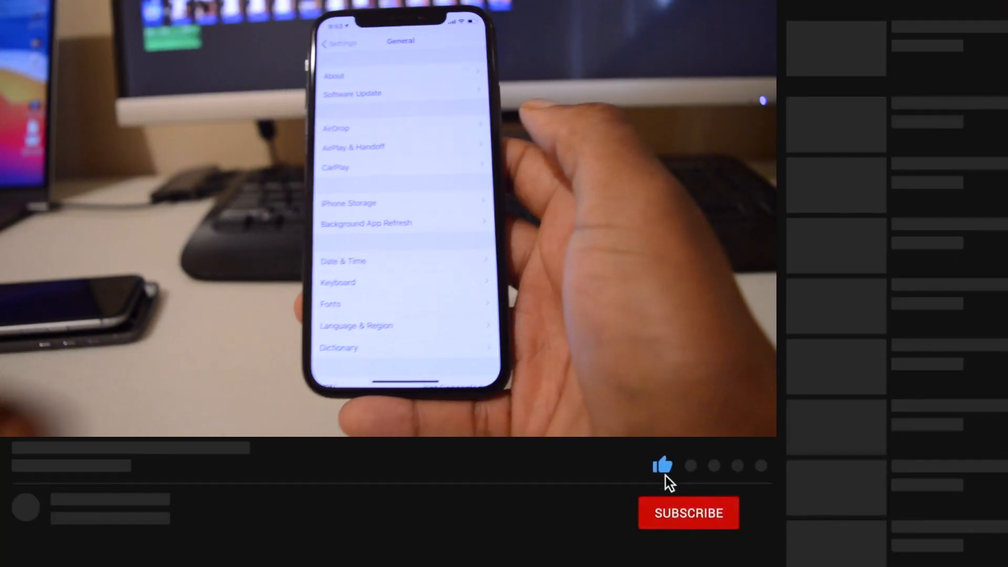
pyautogui.click(689, 513)
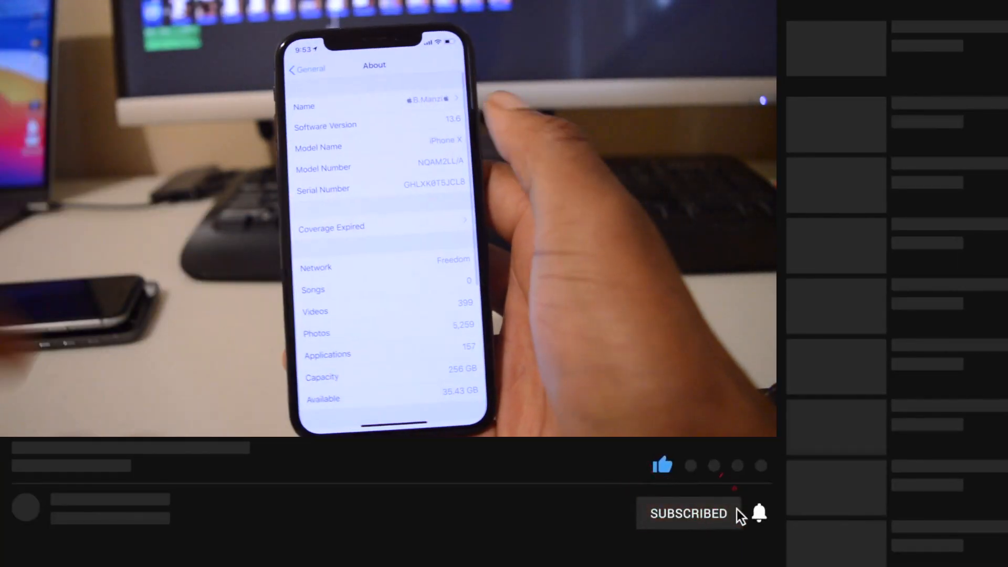